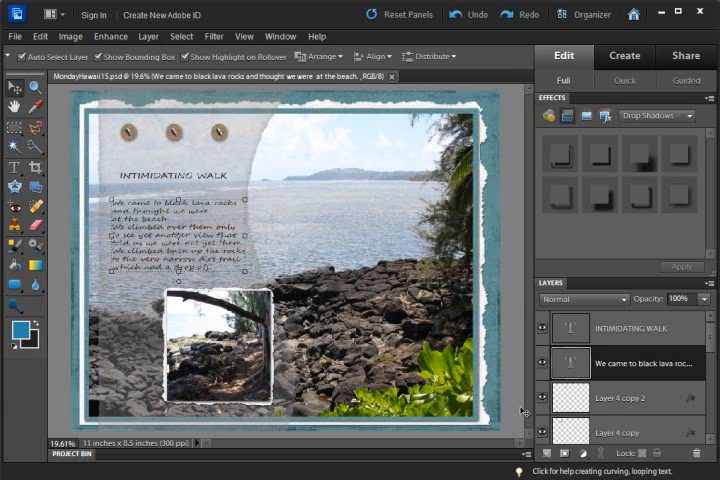
{"action": "mouse_move", "coordinate": [632, 320]}
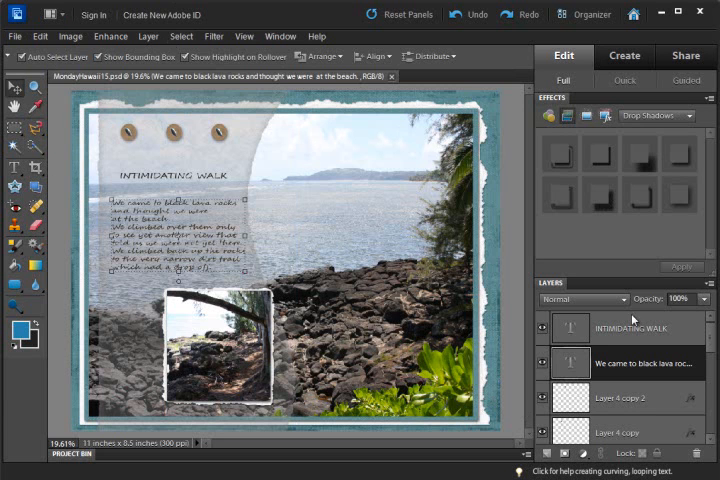
- Select the INTRIGUING WALK title layer and bring up the Window menu's panel list
{"action": "left_click", "coordinate": [630, 328]}
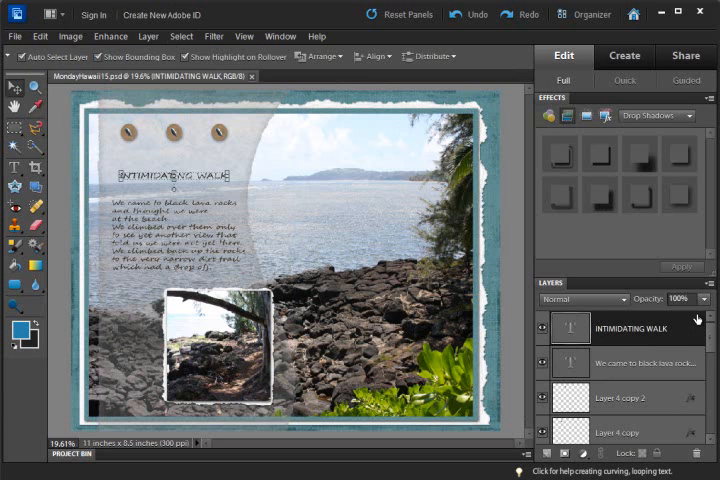
{"action": "mouse_move", "coordinate": [680, 236]}
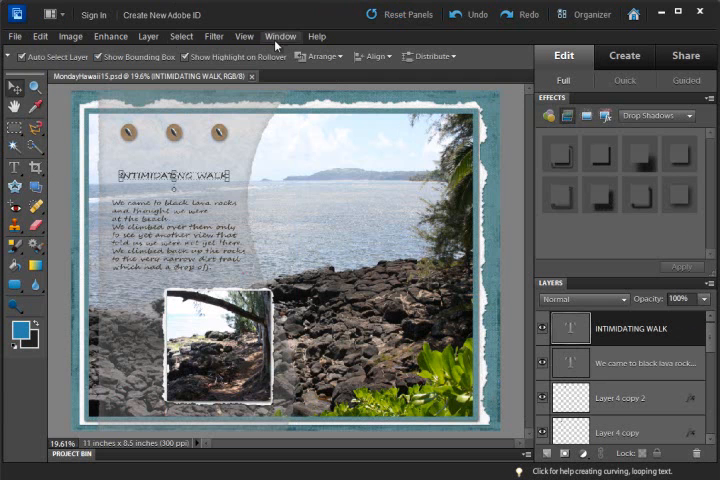
{"action": "left_click", "coordinate": [280, 36]}
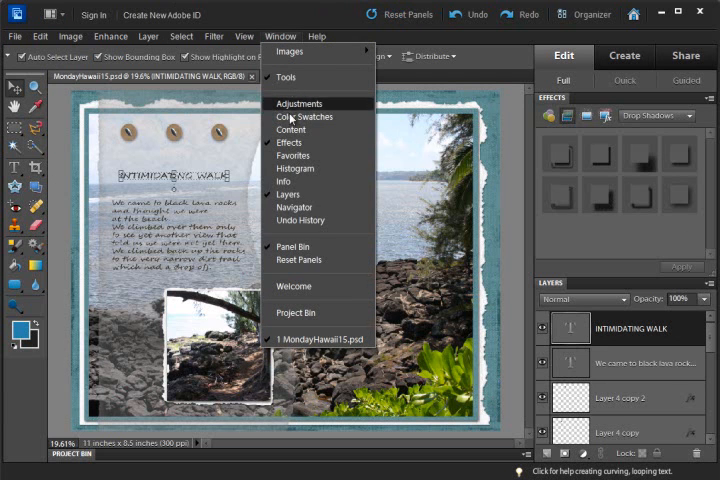
{"action": "mouse_move", "coordinate": [304, 220]}
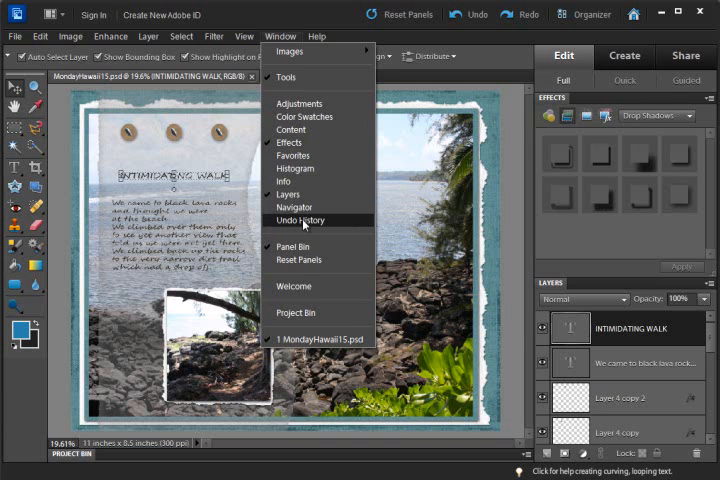
- Show the Undo History panel and dock it with the Effects panel group on the right
{"action": "left_click", "coordinate": [302, 220]}
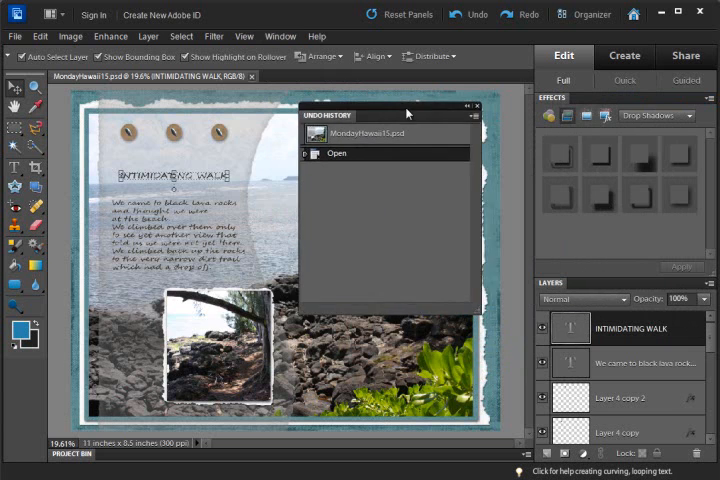
{"action": "left_click_drag", "start_coordinate": [406, 116], "coordinate": [392, 100]}
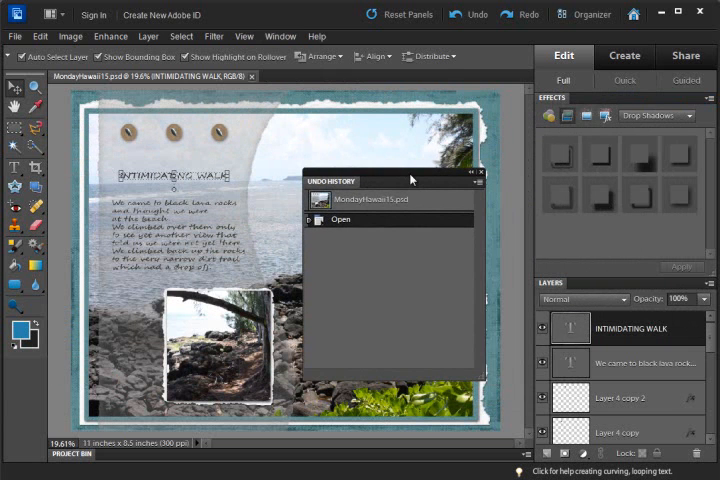
{"action": "left_click_drag", "start_coordinate": [390, 180], "coordinate": [432, 160]}
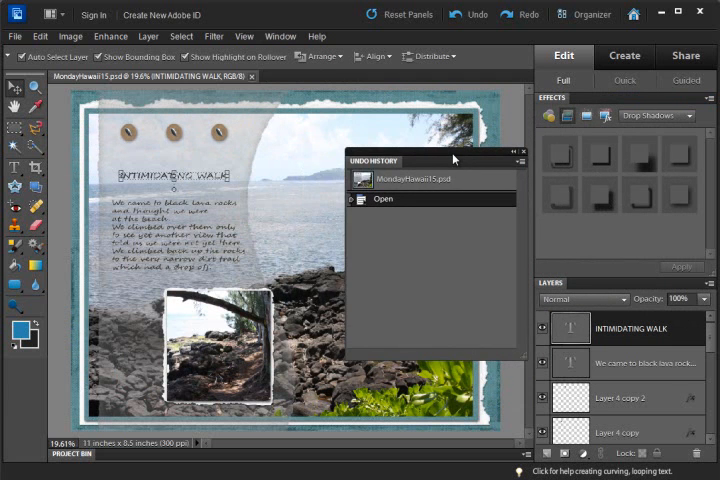
{"action": "left_click_drag", "start_coordinate": [452, 160], "coordinate": [388, 164]}
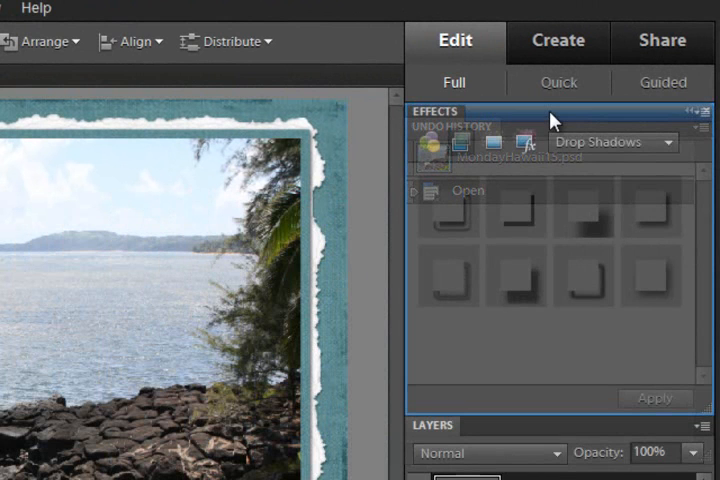
{"action": "left_click", "coordinate": [512, 112]}
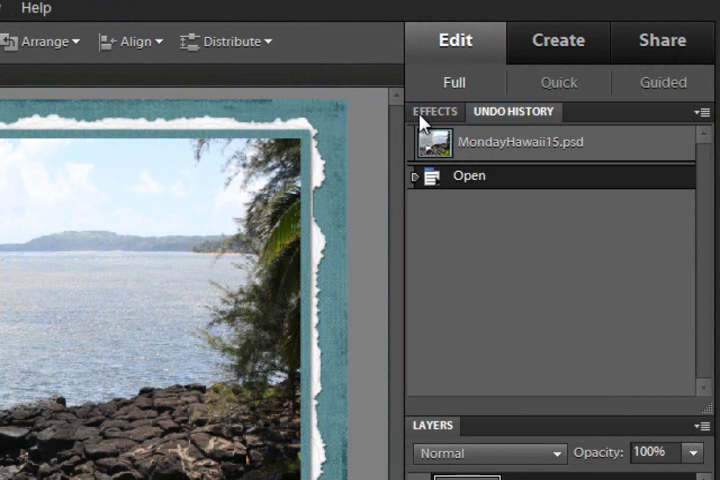
{"action": "left_click", "coordinate": [434, 112]}
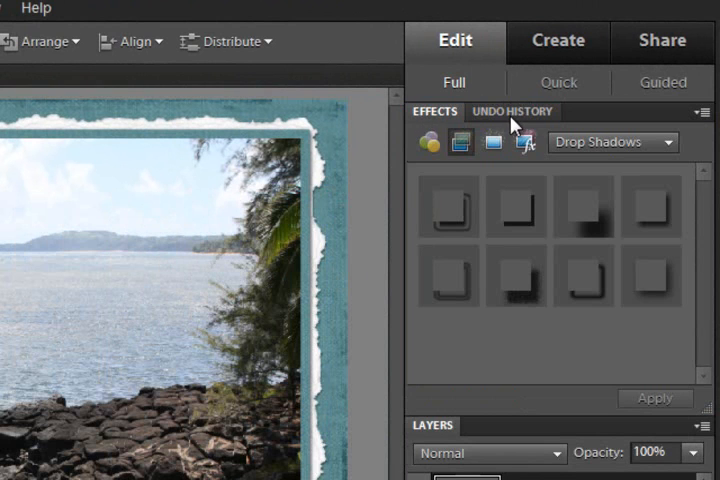
{"action": "left_click", "coordinate": [512, 112]}
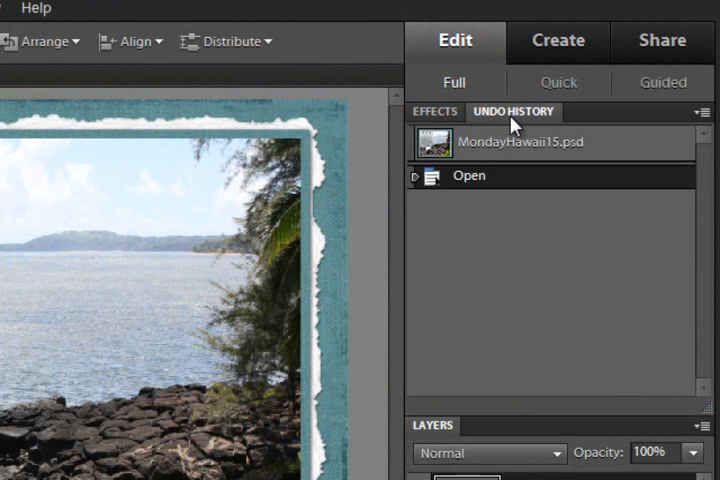
{"action": "mouse_move", "coordinate": [568, 276]}
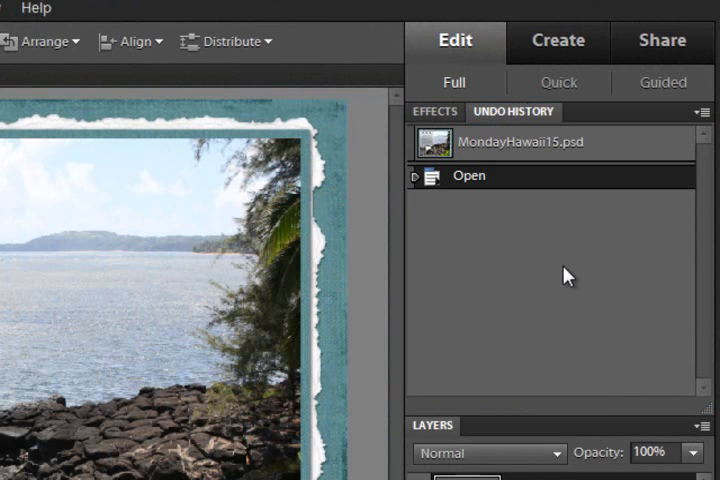
{"action": "mouse_move", "coordinate": [530, 236]}
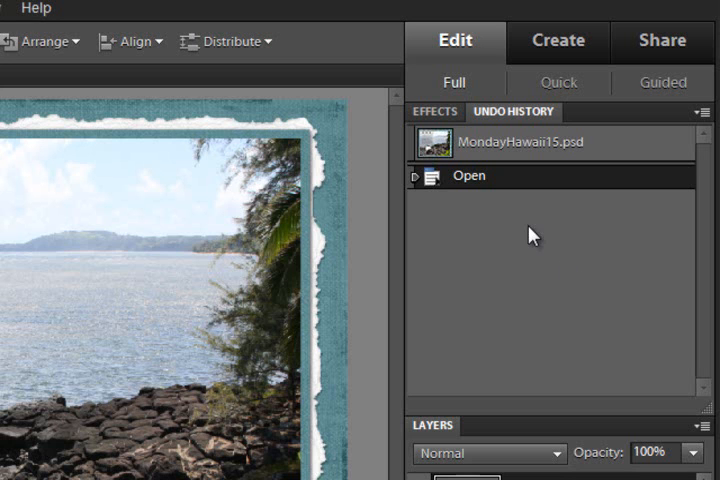
{"action": "mouse_move", "coordinate": [522, 228]}
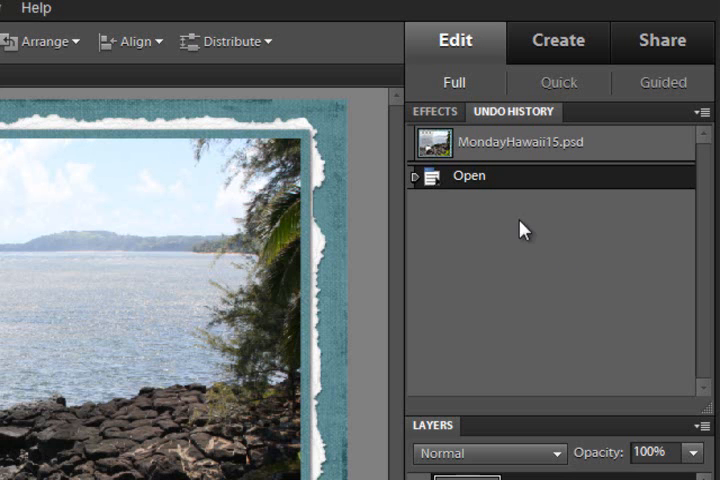
{"action": "mouse_move", "coordinate": [512, 176]}
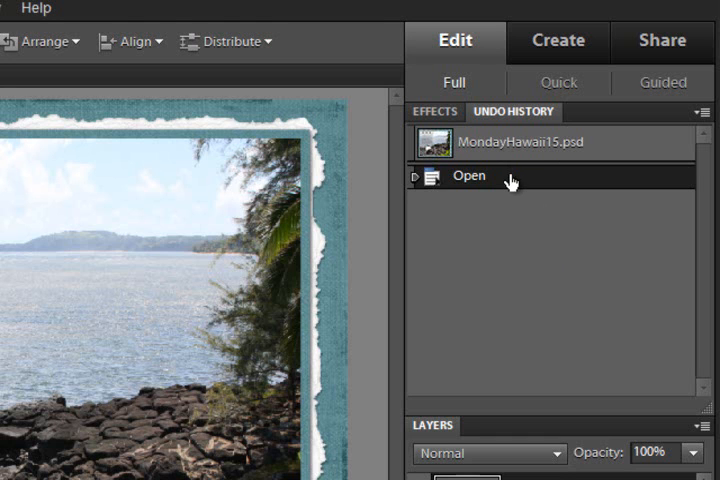
{"action": "mouse_move", "coordinate": [514, 142]}
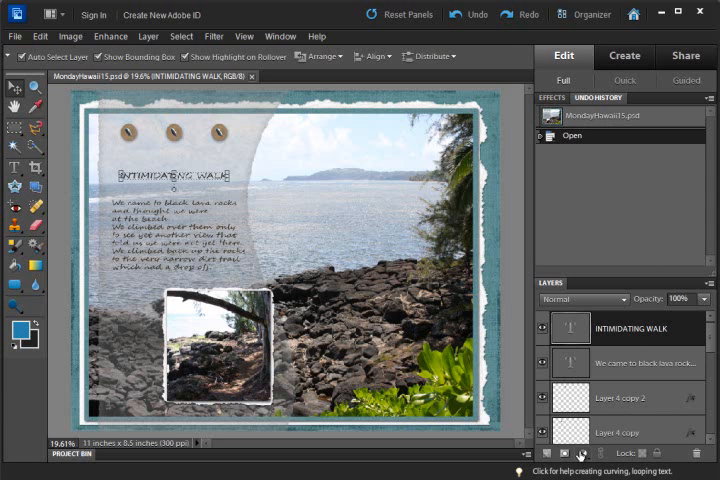
{"action": "mouse_move", "coordinate": [592, 452]}
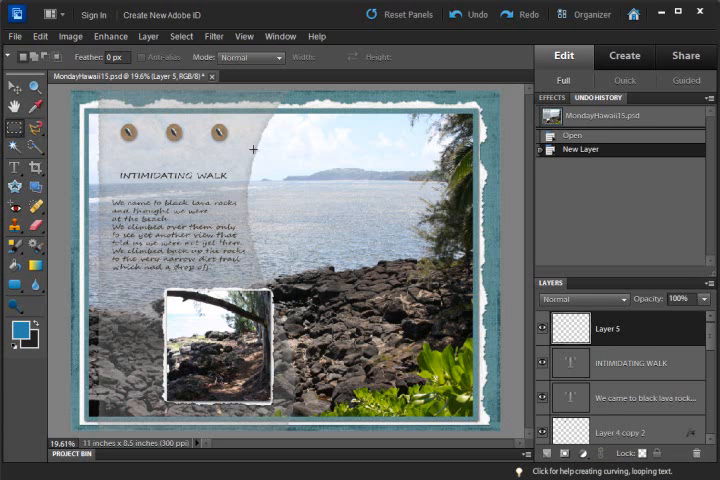
- Mark a rectangular marquee selection over the sea in the upper right of the photo
{"action": "left_click_drag", "start_coordinate": [252, 148], "coordinate": [464, 304]}
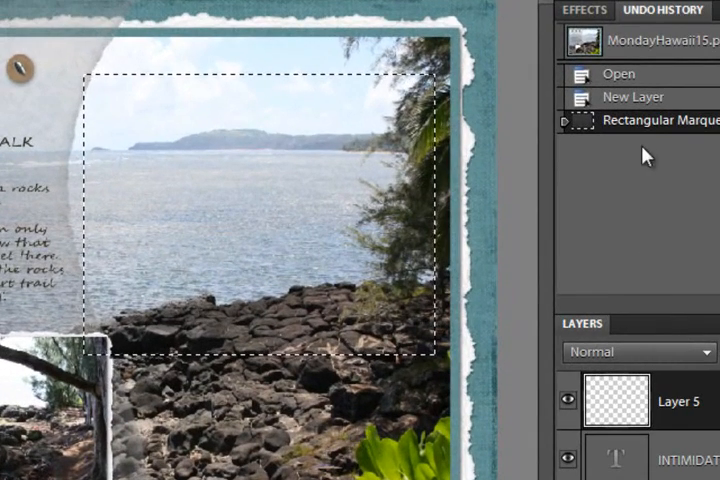
{"action": "mouse_move", "coordinate": [704, 136]}
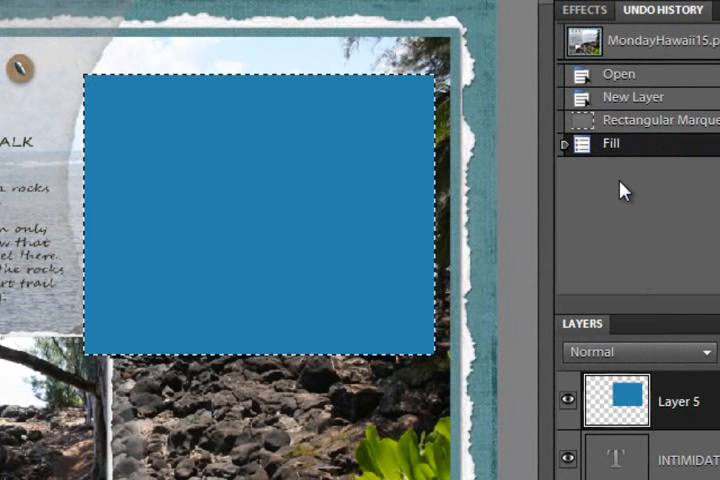
{"action": "mouse_move", "coordinate": [610, 160]}
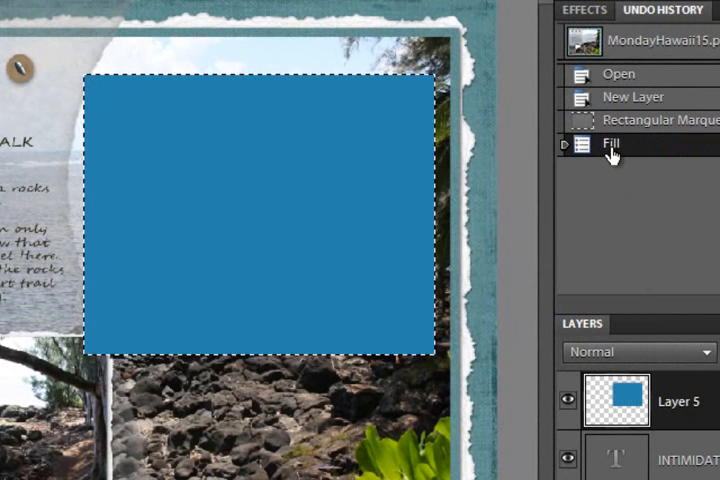
{"action": "mouse_move", "coordinate": [616, 210]}
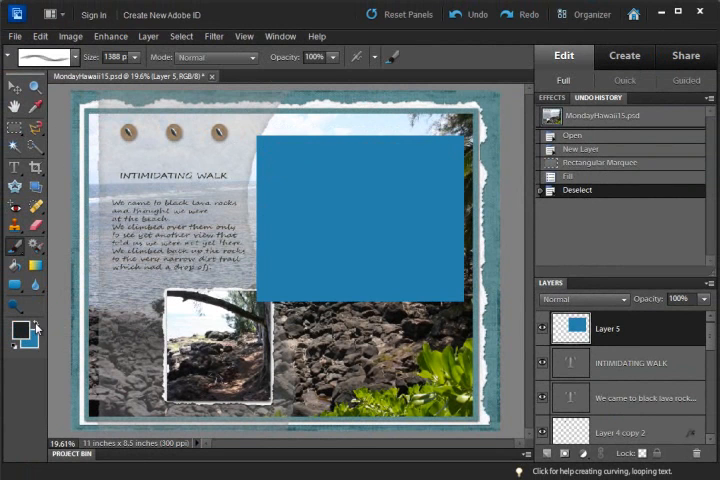
{"action": "mouse_move", "coordinate": [20, 332]}
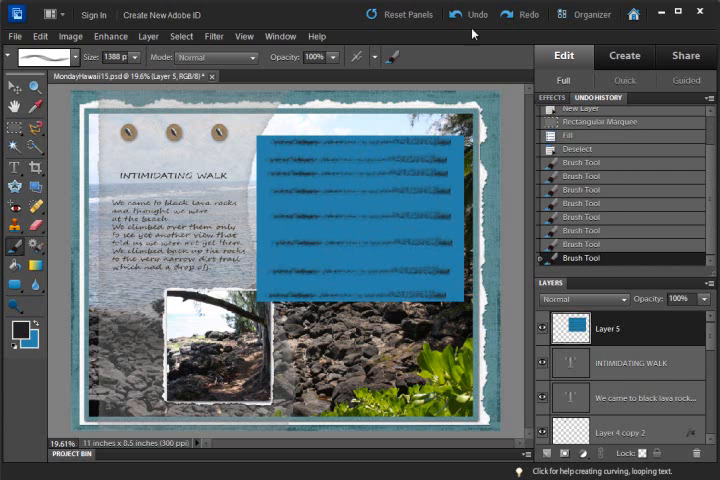
- Undo the latest brush strokes via Undo/Redo and return to the state with all stripes
{"action": "left_click", "coordinate": [468, 14]}
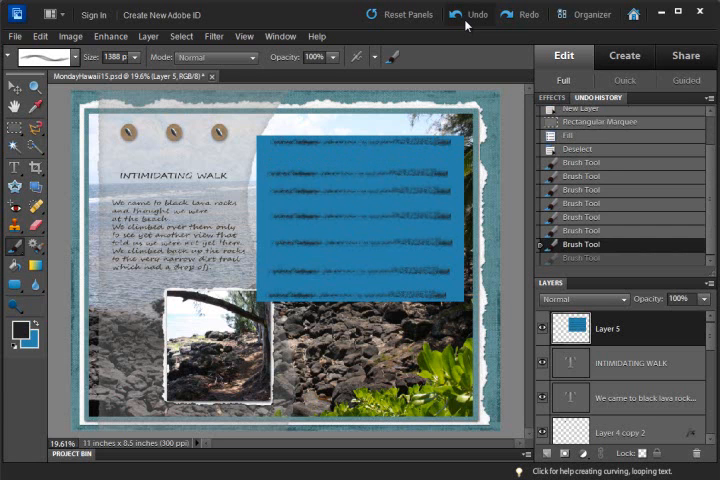
{"action": "left_click", "coordinate": [468, 14]}
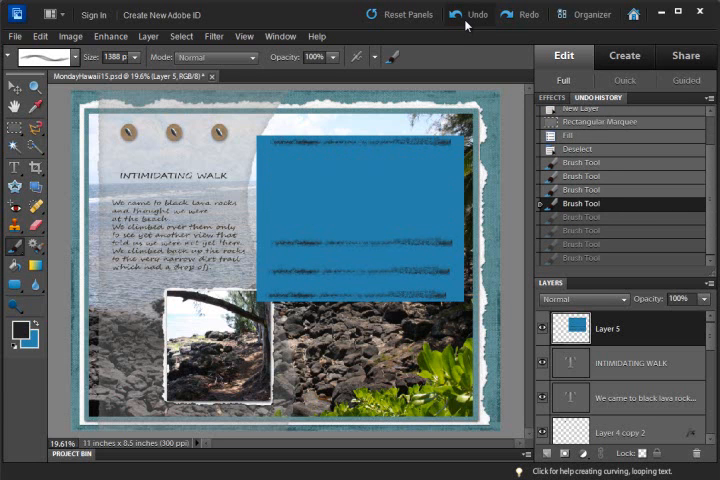
{"action": "left_click", "coordinate": [520, 14]}
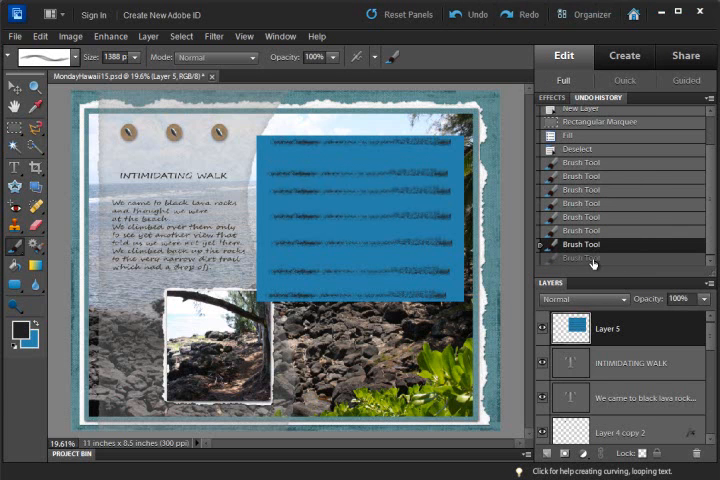
{"action": "mouse_move", "coordinate": [536, 208]}
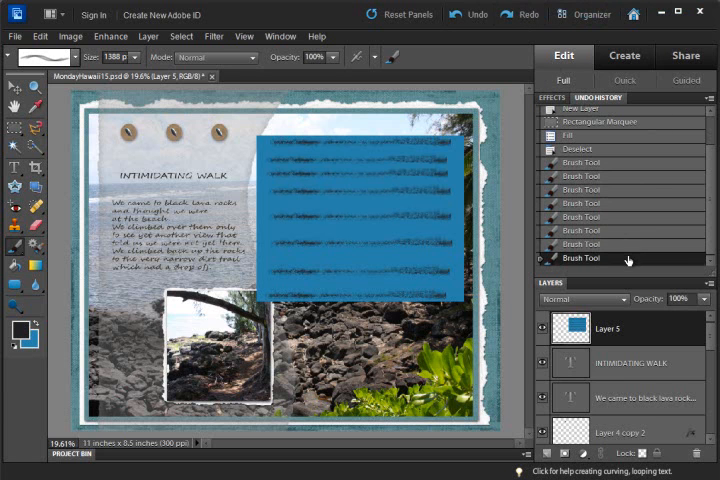
{"action": "left_click", "coordinate": [466, 14]}
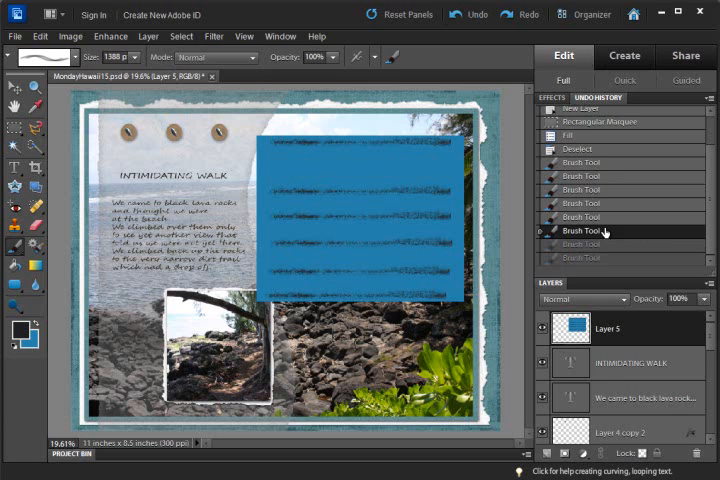
{"action": "mouse_move", "coordinate": [692, 236]}
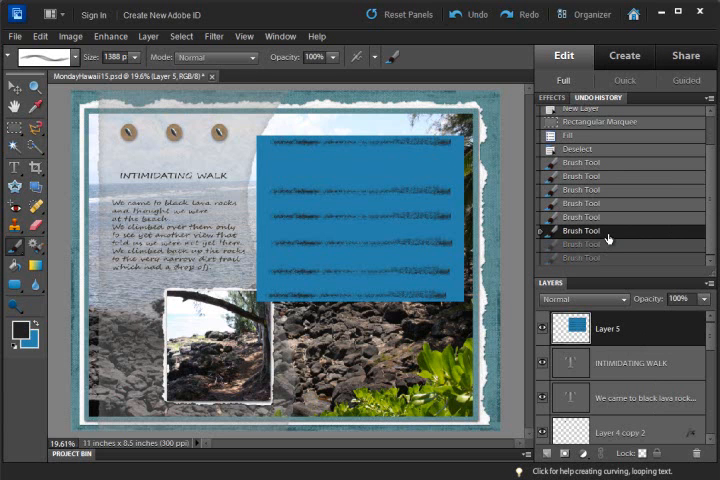
{"action": "mouse_move", "coordinate": [612, 240]}
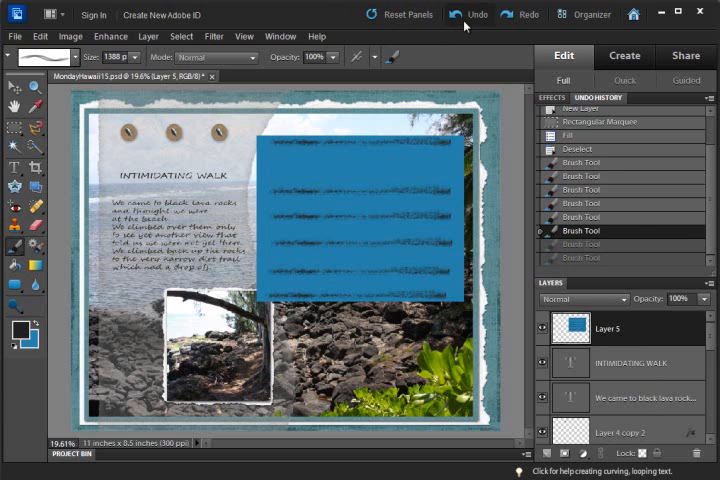
- Step back to earlier Brush Tool states in Undo History, then restore the last Brush Tool state
{"action": "left_click", "coordinate": [468, 14]}
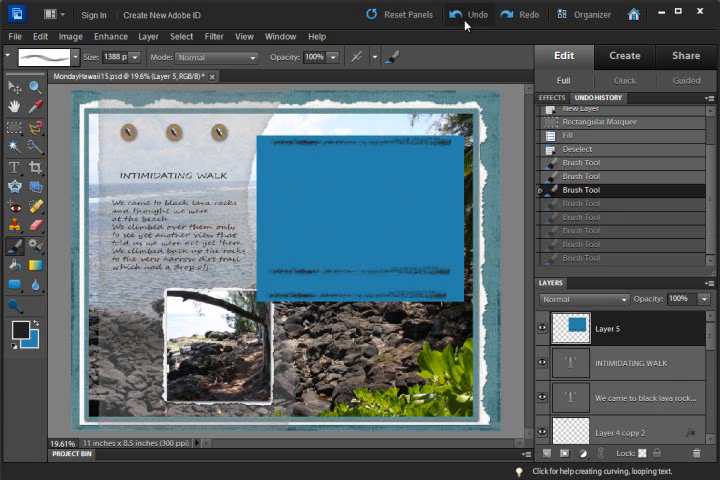
{"action": "mouse_move", "coordinate": [524, 14]}
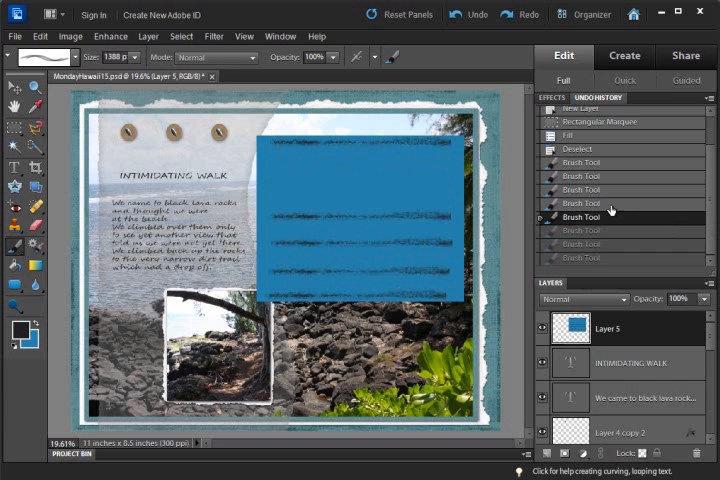
{"action": "left_click", "coordinate": [580, 188]}
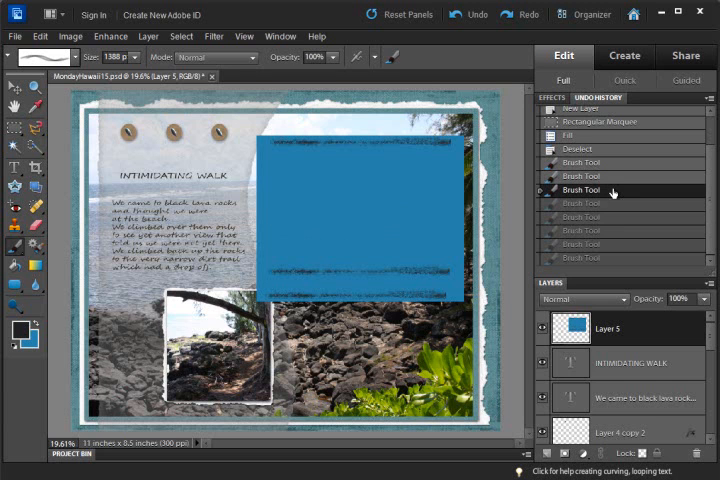
{"action": "left_click", "coordinate": [600, 204]}
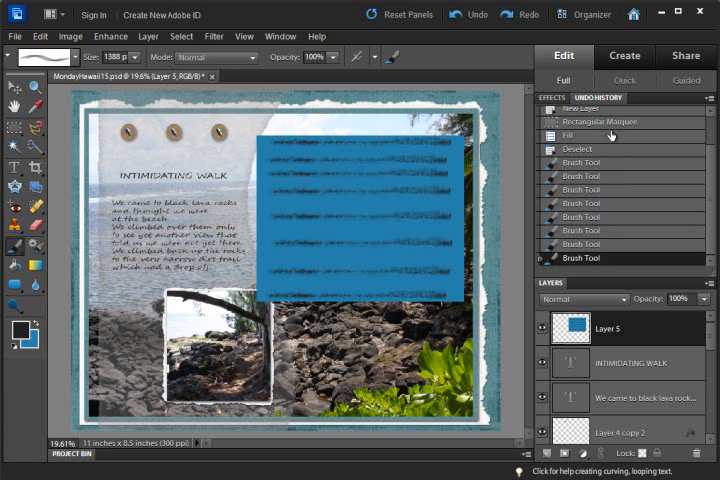
{"action": "mouse_move", "coordinate": [644, 176]}
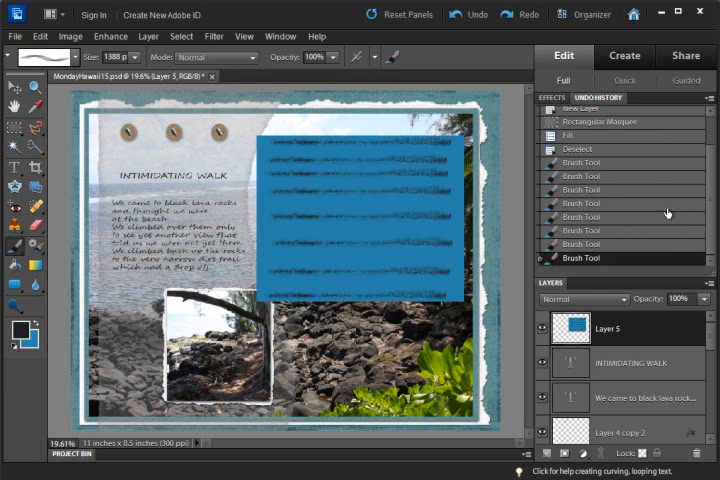
{"action": "mouse_move", "coordinate": [670, 274]}
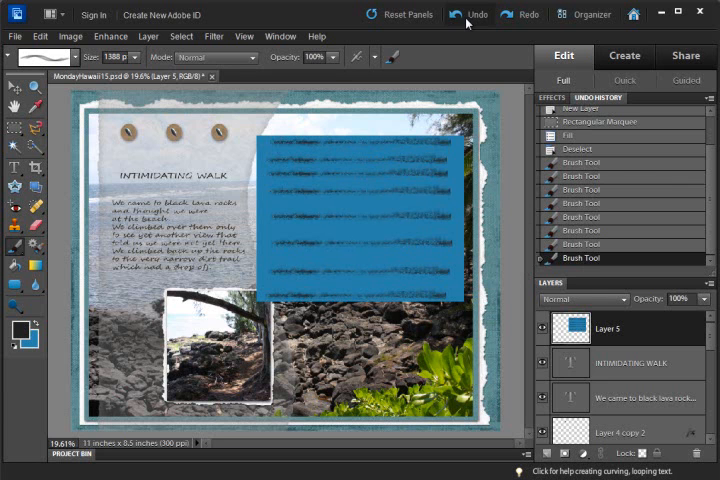
{"action": "mouse_move", "coordinate": [630, 164]}
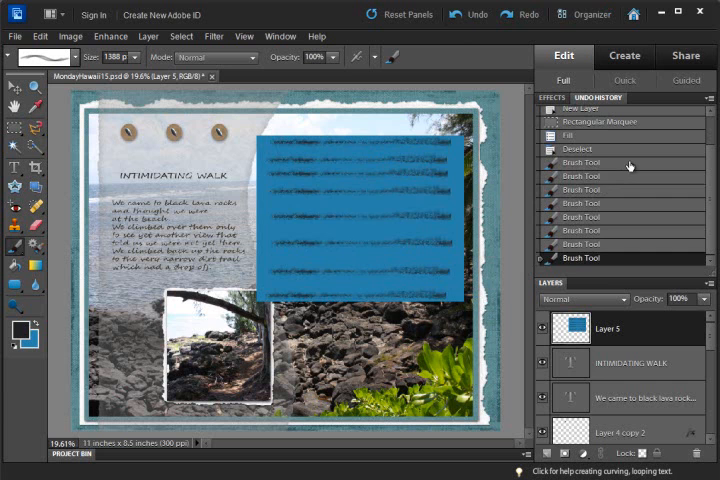
- Roll the history back to the Deselect state so the blue rectangle has no brush strokes
{"action": "left_click", "coordinate": [580, 162]}
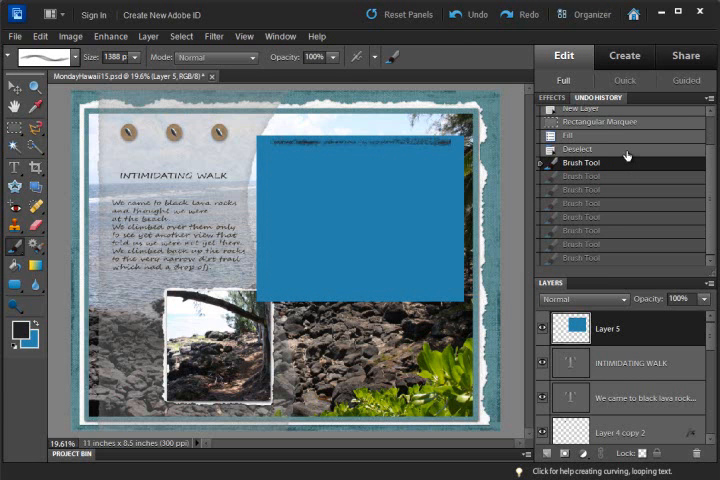
{"action": "left_click", "coordinate": [576, 148]}
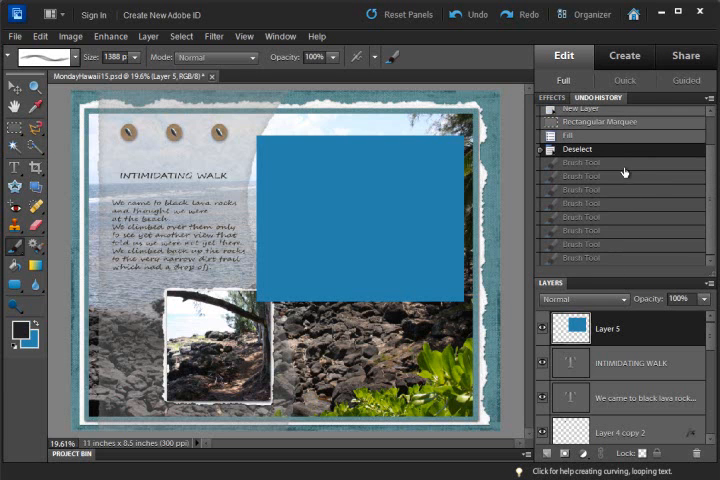
{"action": "mouse_move", "coordinate": [642, 284]}
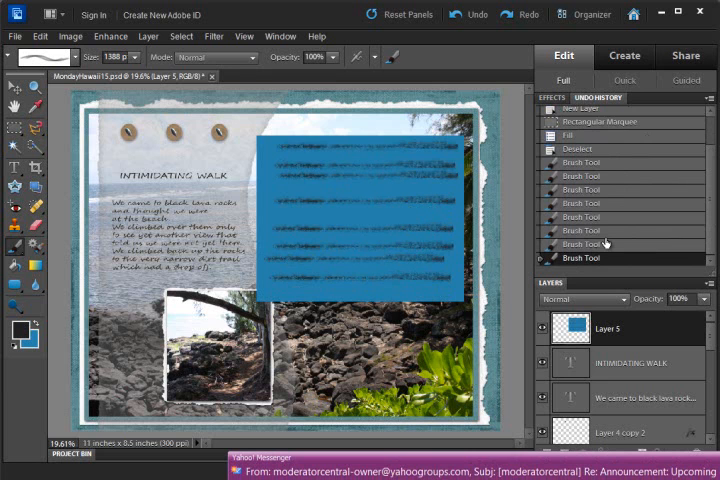
{"action": "mouse_move", "coordinate": [616, 224]}
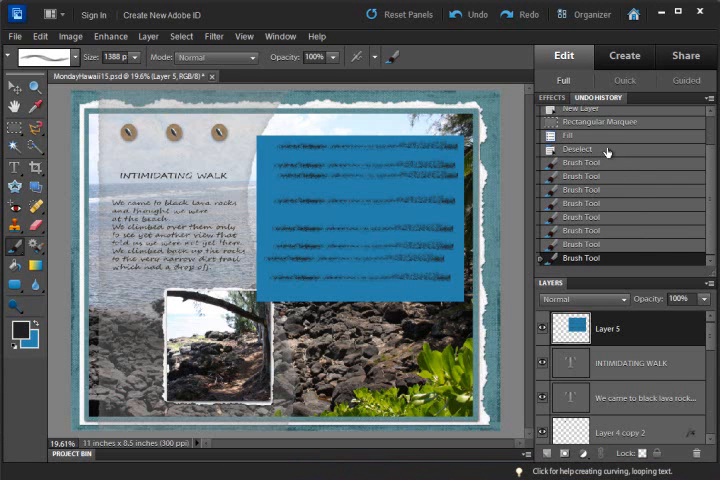
{"action": "mouse_move", "coordinate": [604, 164]}
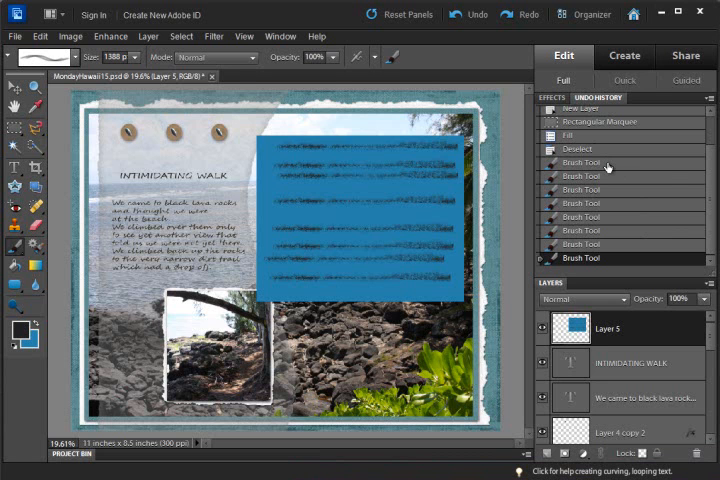
- Delete the Brush Tool history state and confirm, removing all stroke states from the history
{"action": "right_click", "coordinate": [580, 168]}
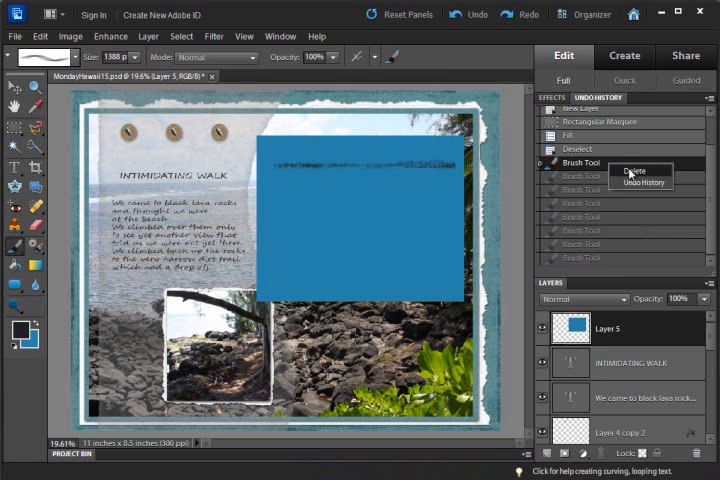
{"action": "left_click", "coordinate": [628, 172]}
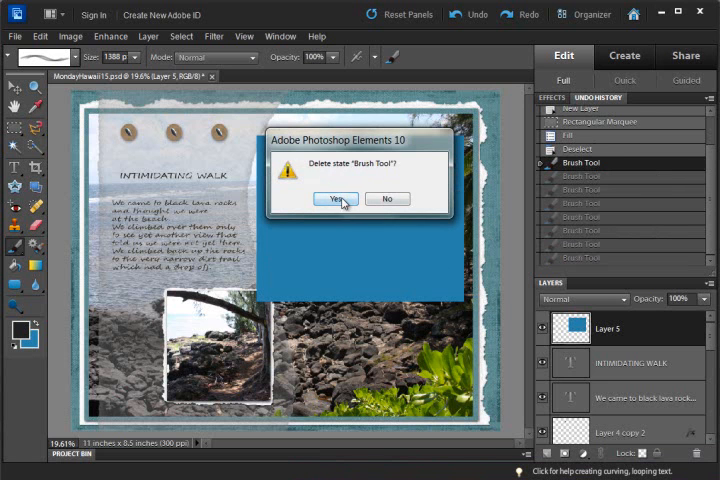
{"action": "left_click", "coordinate": [336, 198]}
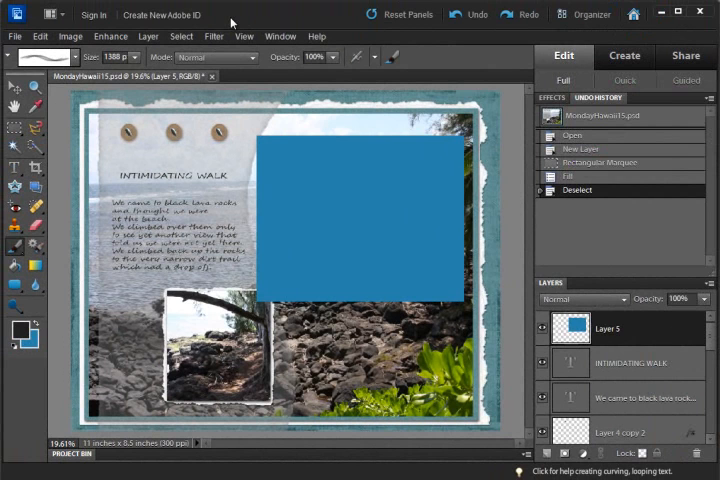
- Run Clear Undo History from the Edit menu and accept the 'cannot be undone' warning
{"action": "left_click", "coordinate": [68, 36]}
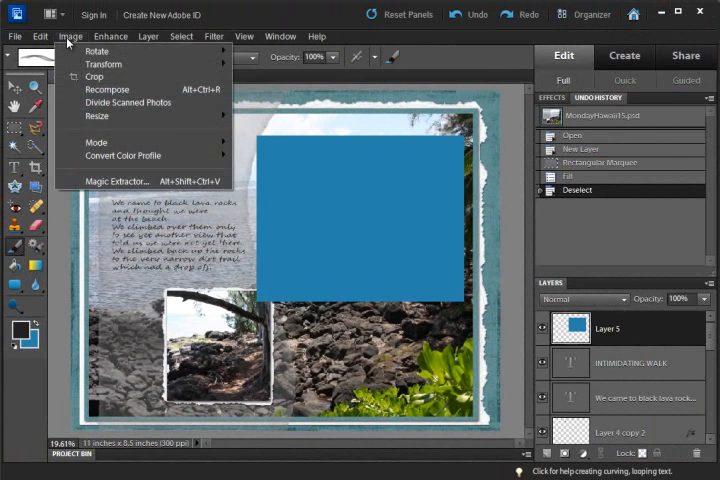
{"action": "left_click", "coordinate": [40, 36]}
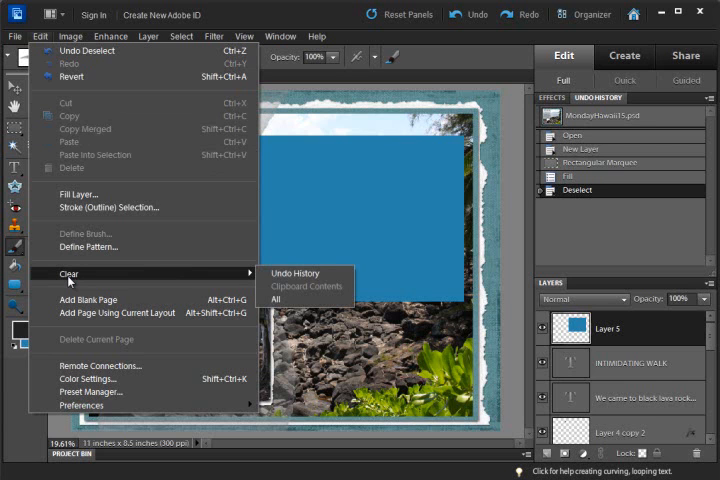
{"action": "mouse_move", "coordinate": [296, 272]}
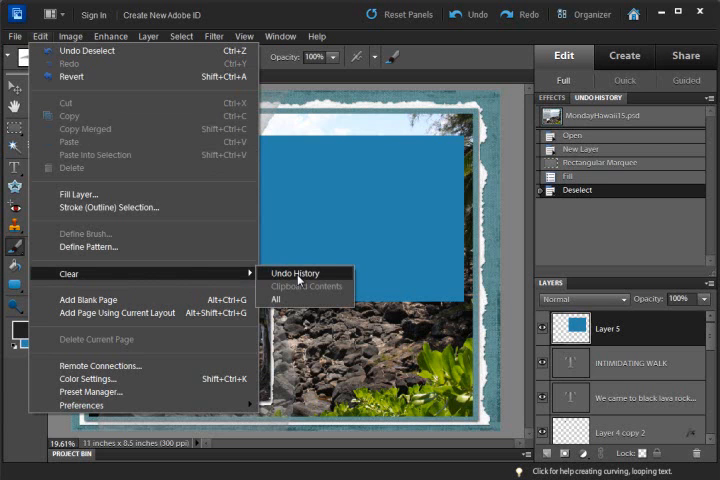
{"action": "mouse_move", "coordinate": [656, 118]}
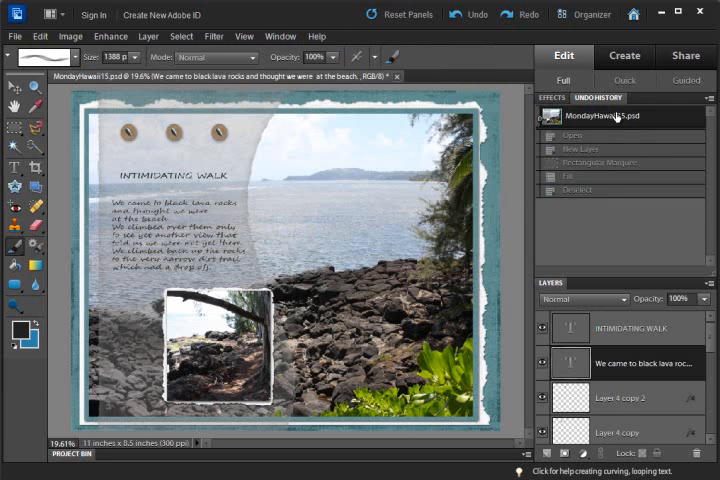
{"action": "mouse_move", "coordinate": [656, 188]}
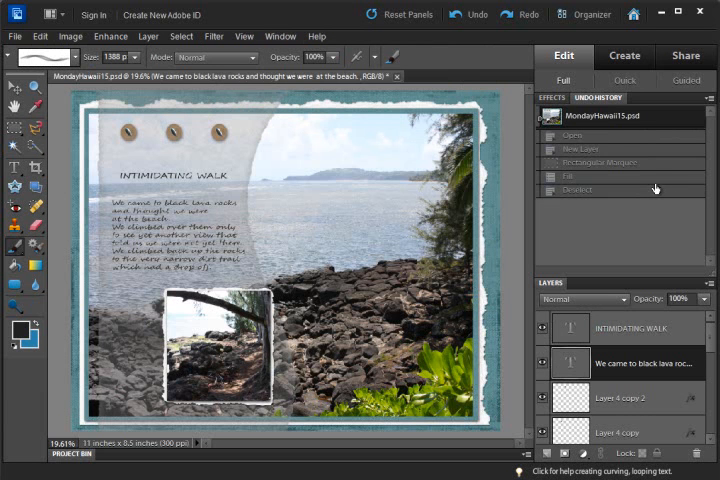
{"action": "left_click", "coordinate": [68, 36]}
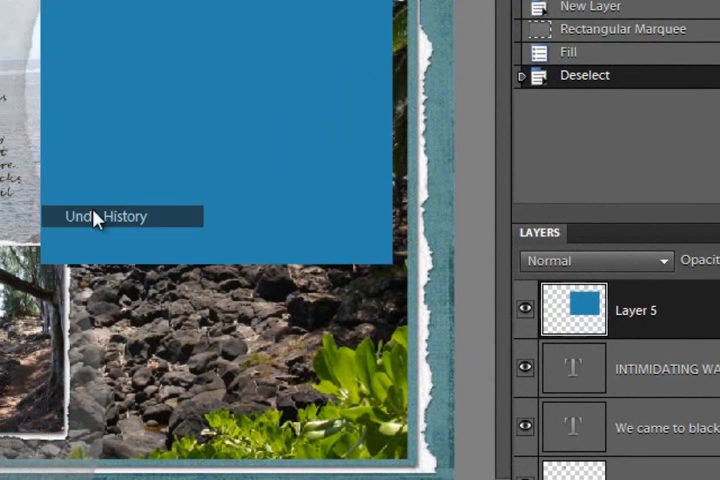
{"action": "left_click", "coordinate": [108, 216]}
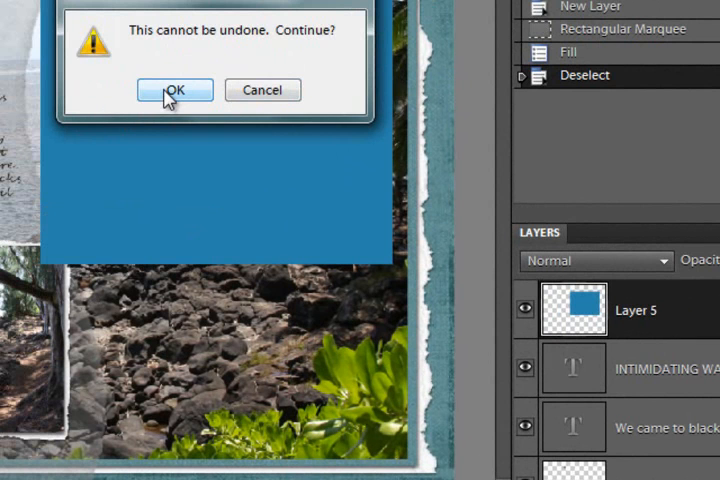
{"action": "left_click", "coordinate": [174, 90]}
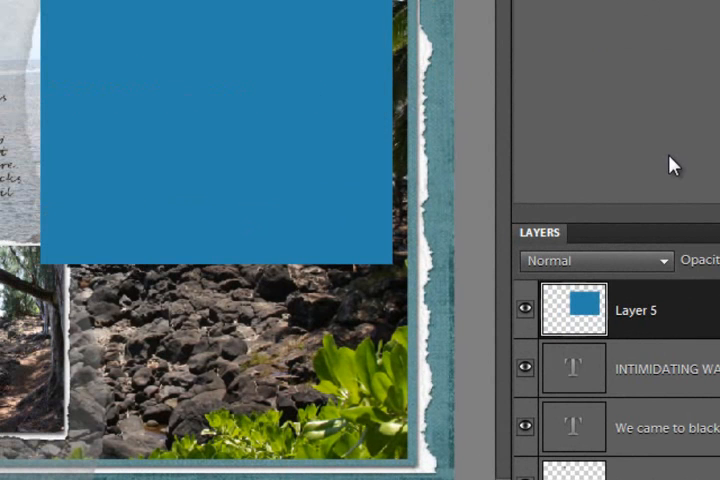
{"action": "mouse_move", "coordinate": [650, 90]}
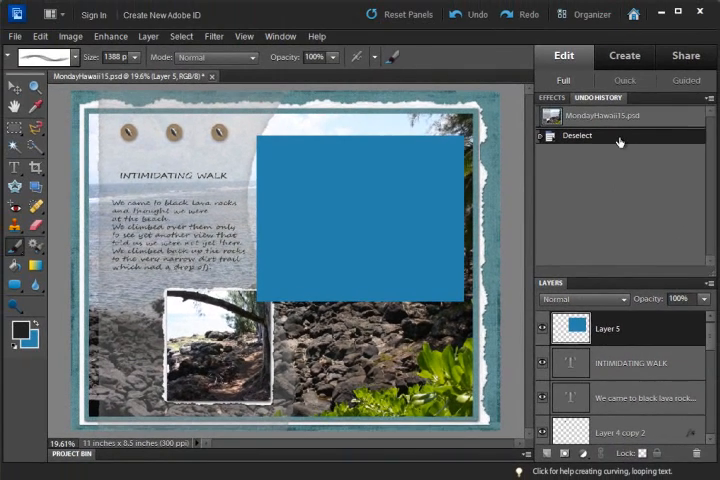
{"action": "mouse_move", "coordinate": [590, 222]}
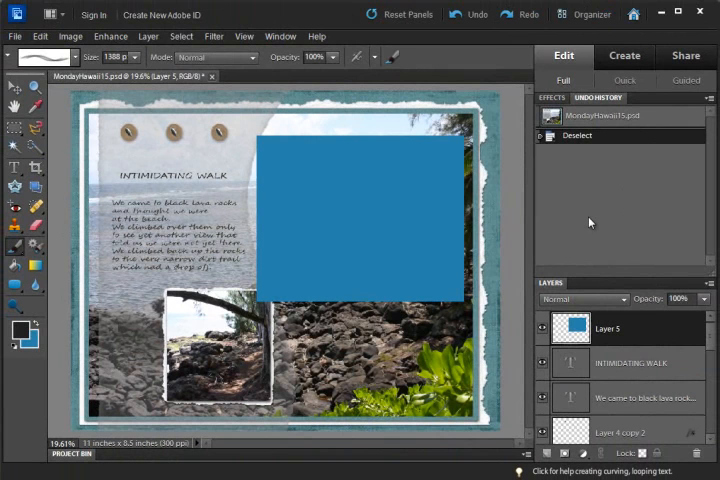
{"action": "mouse_move", "coordinate": [572, 216]}
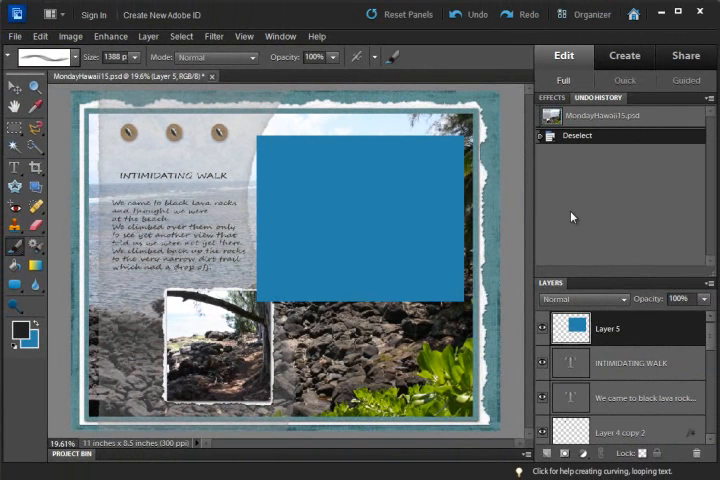
- Purge the clipboard via Edit > Clear > Clipboard Contents and confirm the warning
{"action": "left_click", "coordinate": [40, 36]}
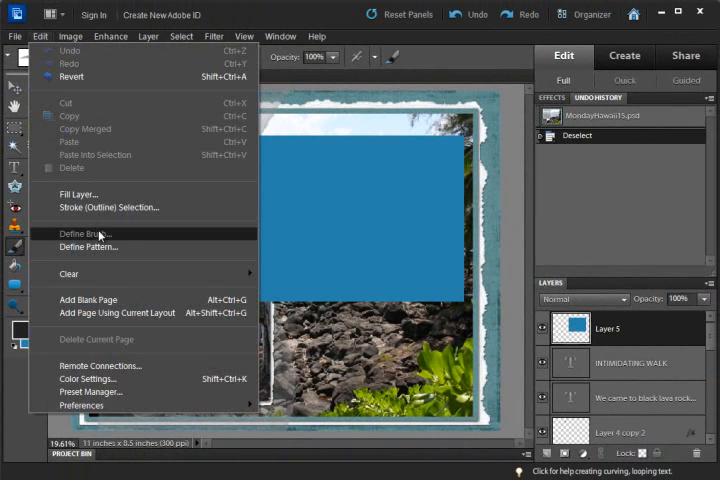
{"action": "mouse_move", "coordinate": [68, 272]}
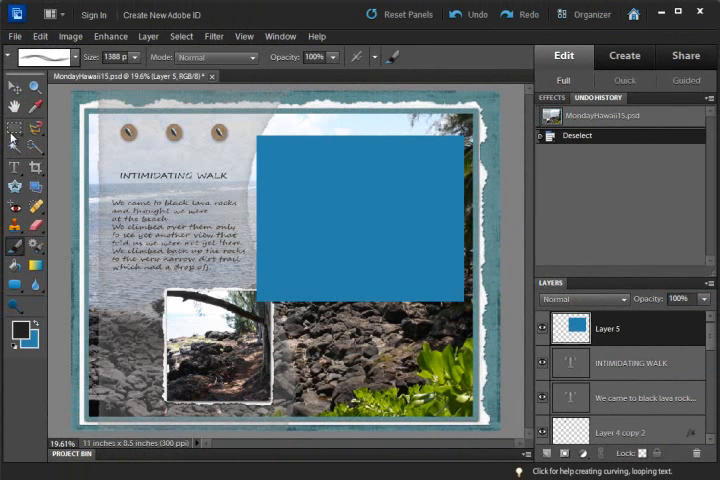
{"action": "left_click", "coordinate": [12, 128]}
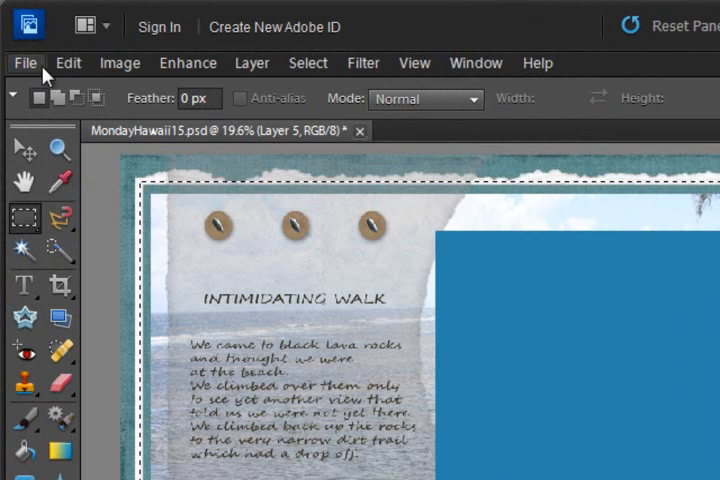
{"action": "mouse_move", "coordinate": [68, 64]}
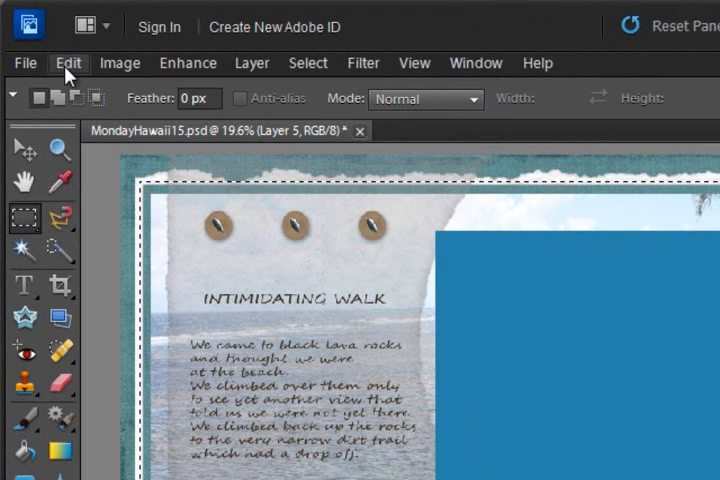
{"action": "left_click", "coordinate": [68, 62]}
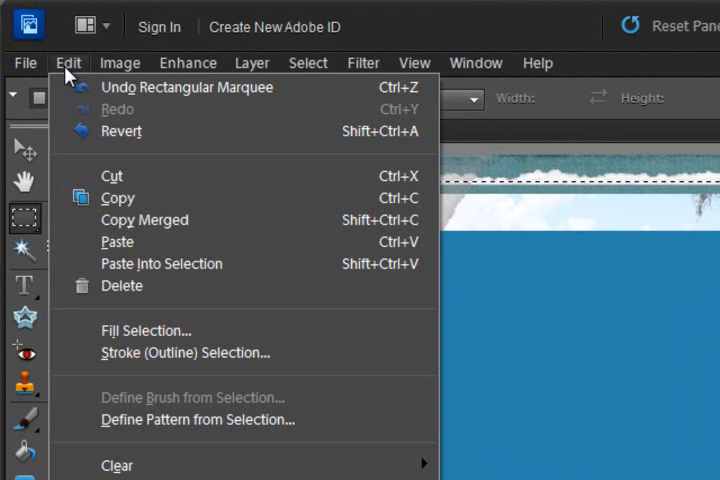
{"action": "mouse_move", "coordinate": [116, 464]}
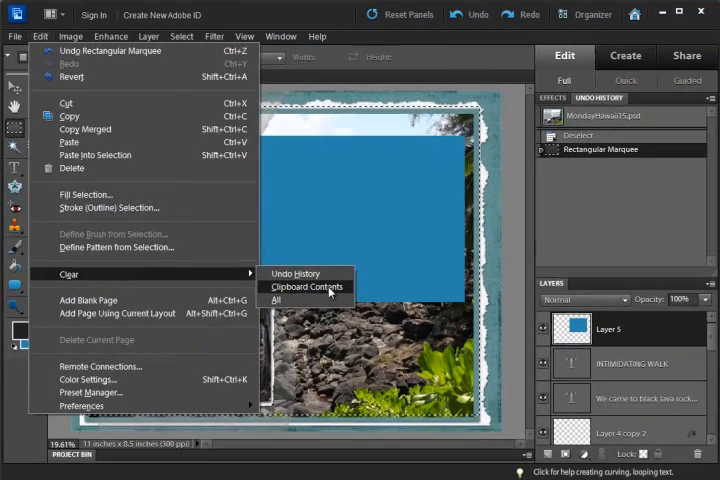
{"action": "left_click", "coordinate": [276, 300]}
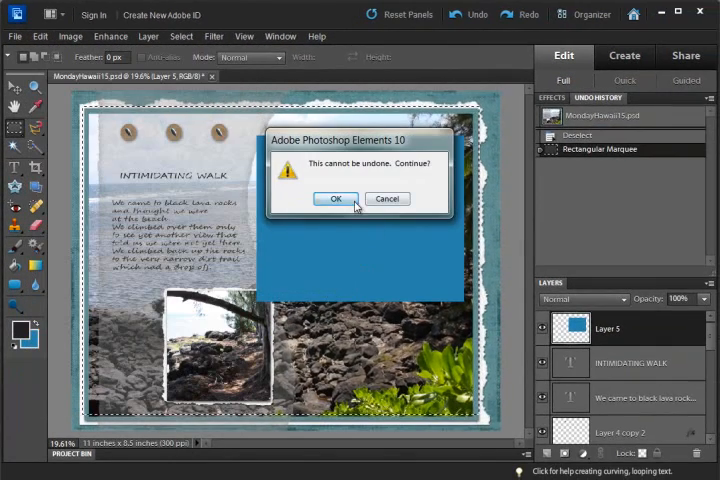
{"action": "left_click", "coordinate": [336, 198]}
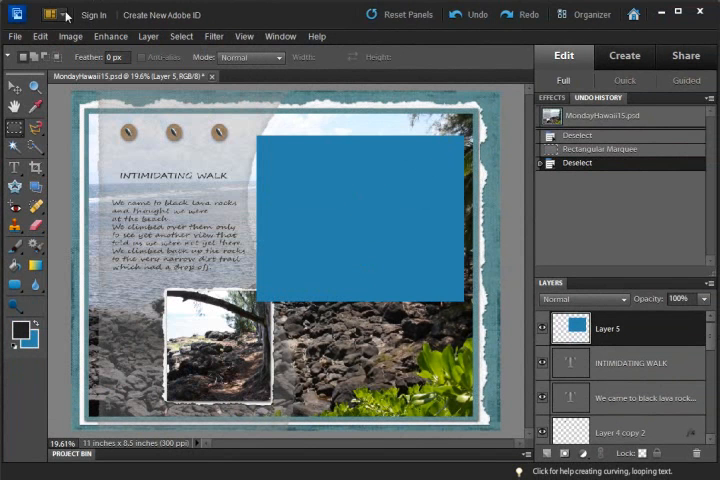
{"action": "left_click", "coordinate": [40, 36]}
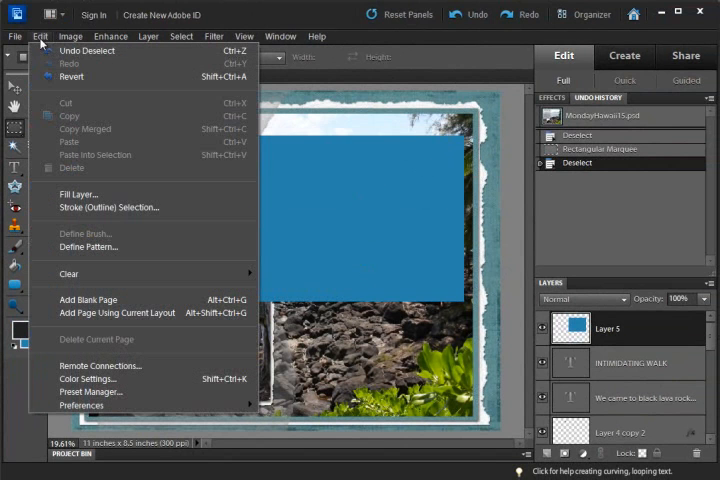
{"action": "mouse_move", "coordinate": [82, 404]}
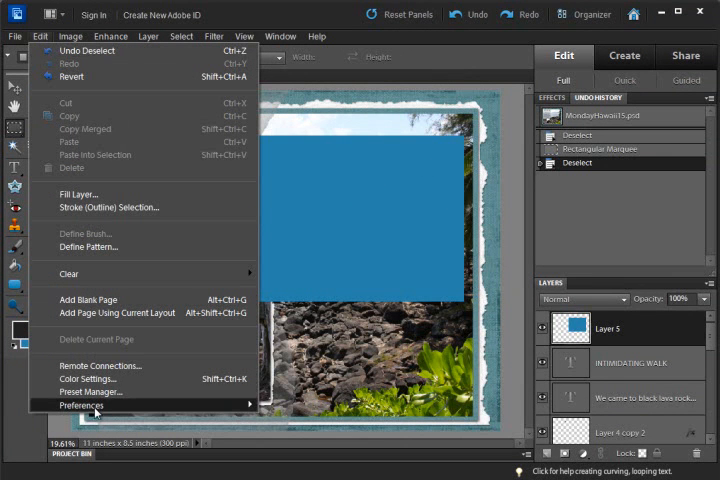
{"action": "mouse_move", "coordinate": [80, 404]}
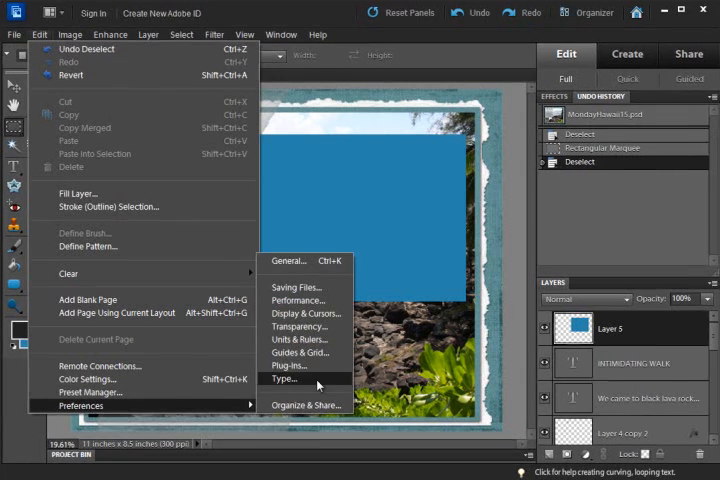
- Show the Performance preferences page with memory, history states and cache level settings
{"action": "left_click", "coordinate": [298, 300]}
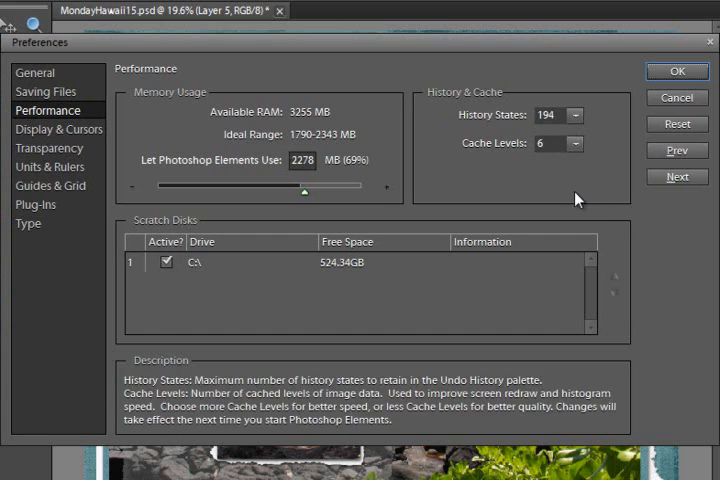
{"action": "mouse_move", "coordinate": [616, 172]}
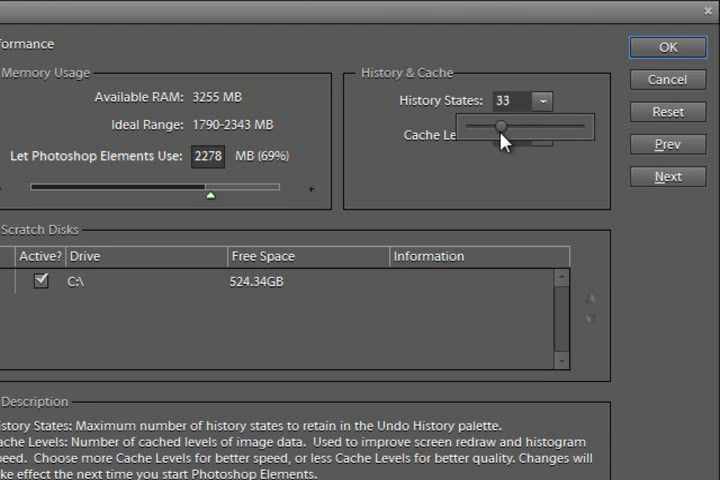
- Adjust the History States slider from 194 down to 142
{"action": "left_click_drag", "start_coordinate": [502, 128], "coordinate": [518, 128]}
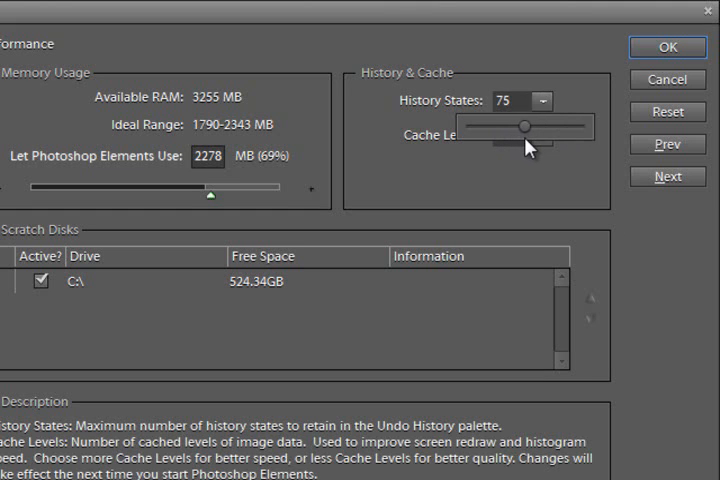
{"action": "left_click_drag", "start_coordinate": [528, 128], "coordinate": [532, 128]}
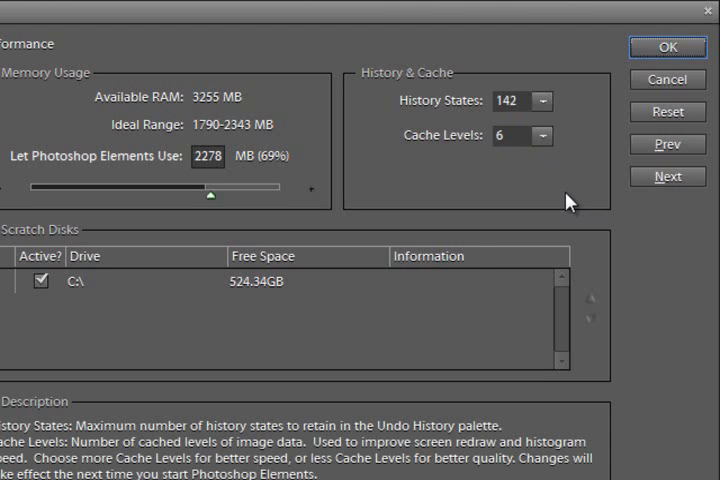
{"action": "mouse_move", "coordinate": [576, 196]}
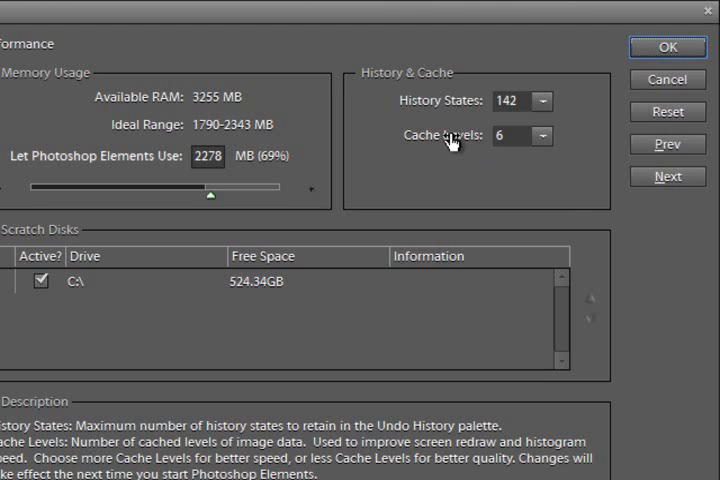
- Raise Cache Levels from 6 to 7 in the Performance preferences, History States staying 142
{"action": "triple_click", "coordinate": [510, 136]}
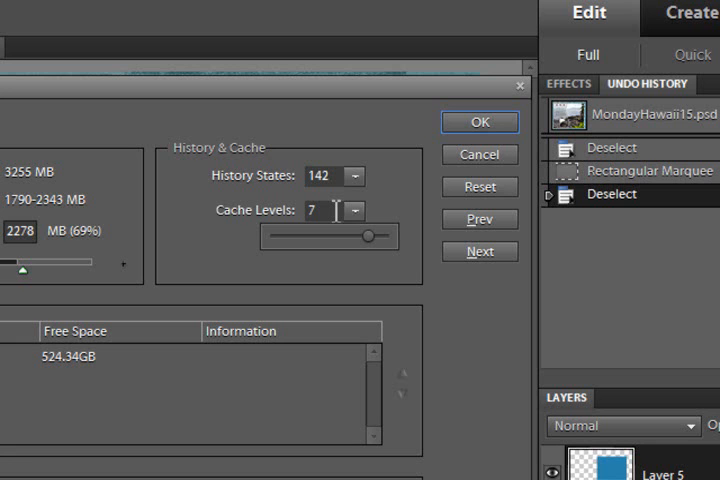
- Drag the Cache Levels slider down to 5 and back up to 6
{"action": "left_click_drag", "start_coordinate": [368, 236], "coordinate": [360, 236]}
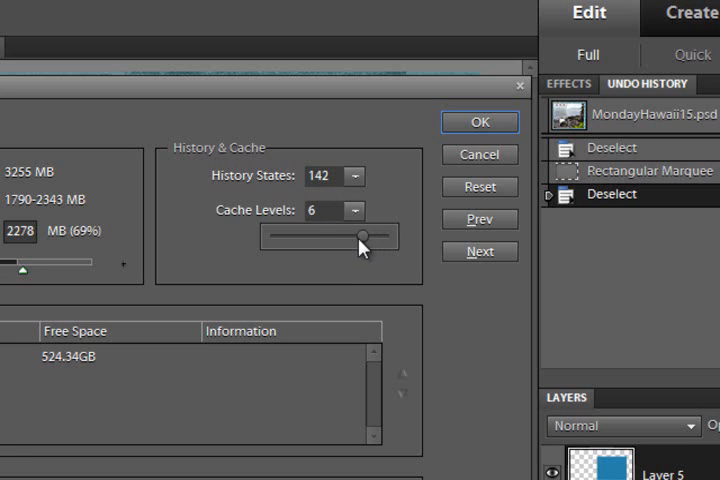
{"action": "left_click_drag", "start_coordinate": [368, 236], "coordinate": [338, 236]}
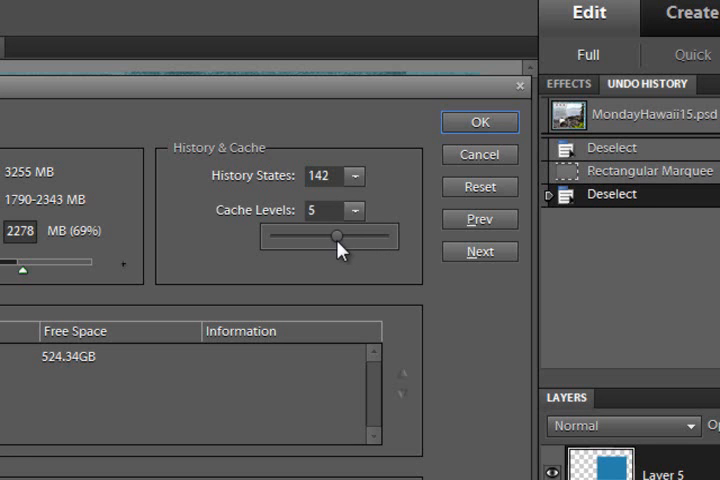
{"action": "left_click_drag", "start_coordinate": [336, 236], "coordinate": [344, 236]}
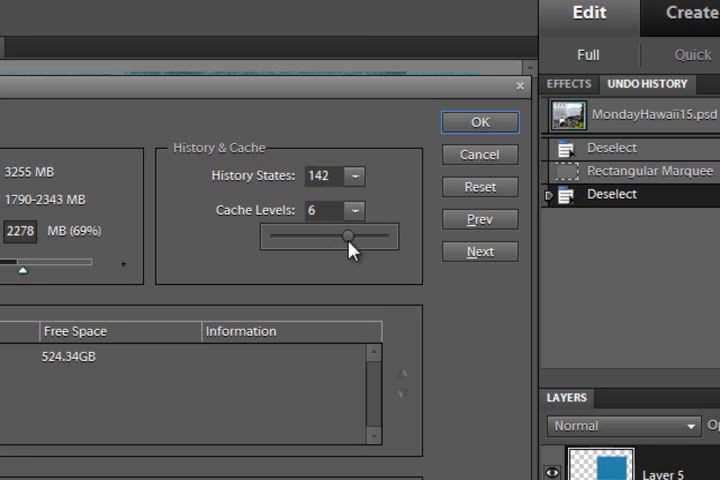
{"action": "mouse_move", "coordinate": [322, 224]}
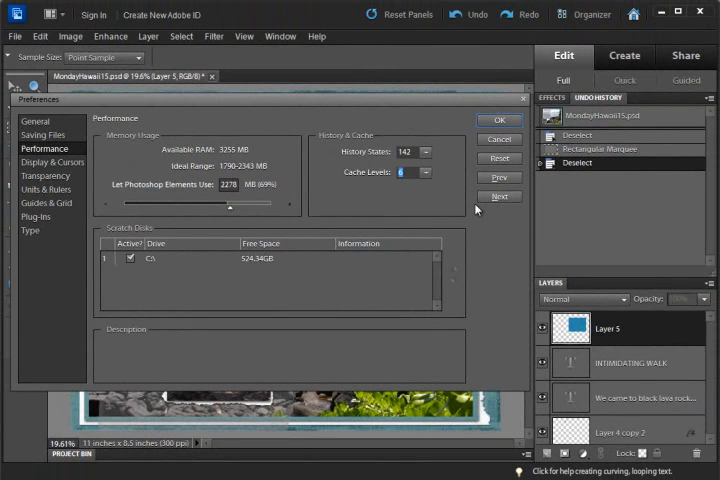
{"action": "mouse_move", "coordinate": [470, 216]}
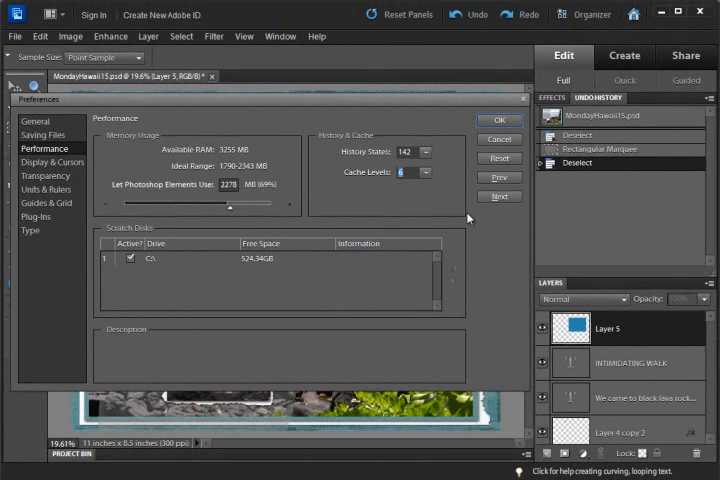
- Confirm the preferences with OK and bring up the Undo History panel's options list
{"action": "left_click", "coordinate": [500, 120]}
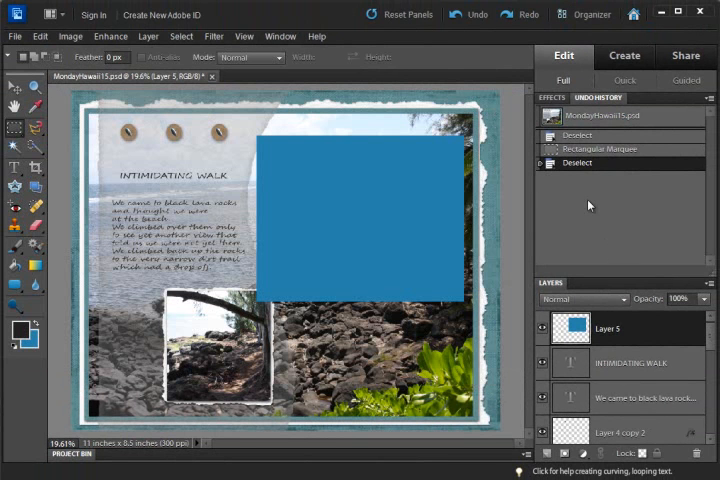
{"action": "mouse_move", "coordinate": [592, 200]}
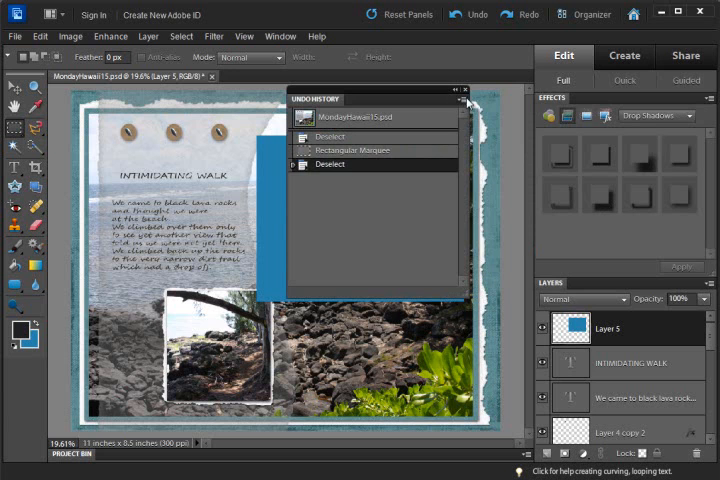
{"action": "left_click", "coordinate": [464, 90]}
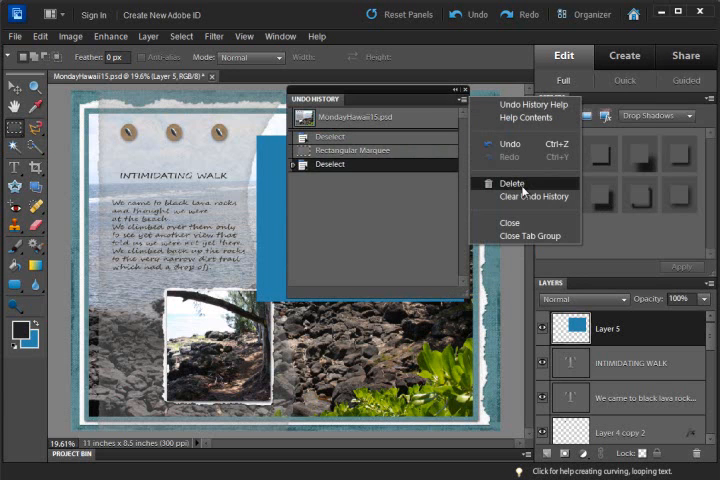
{"action": "mouse_move", "coordinate": [534, 196]}
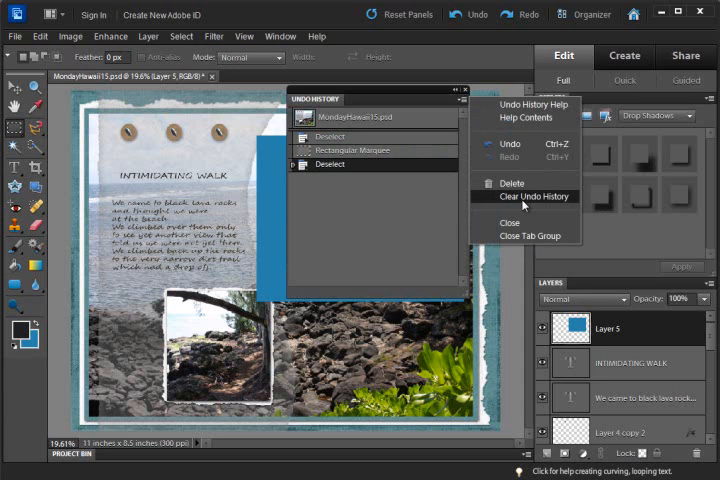
{"action": "mouse_move", "coordinate": [510, 144]}
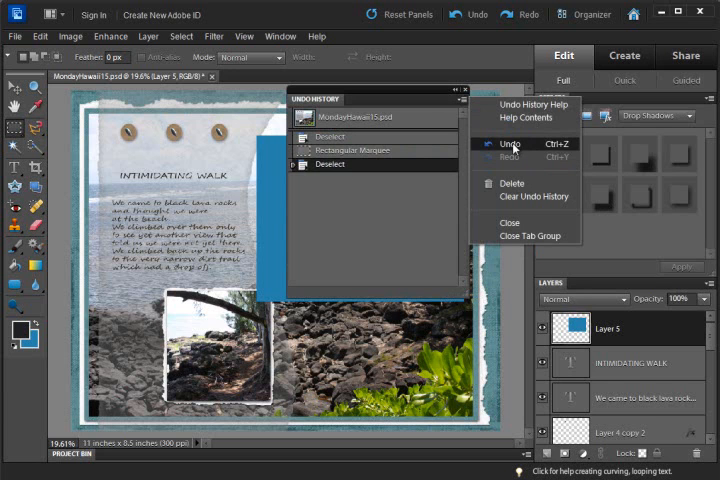
{"action": "mouse_move", "coordinate": [512, 156]}
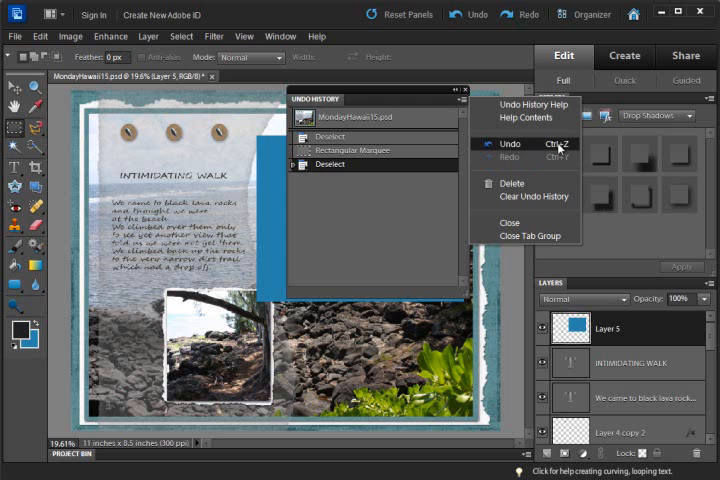
{"action": "mouse_move", "coordinate": [510, 158]}
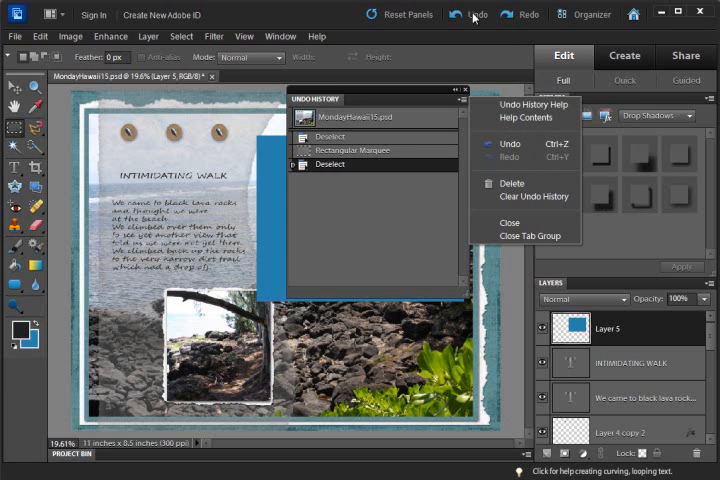
{"action": "mouse_move", "coordinate": [524, 196]}
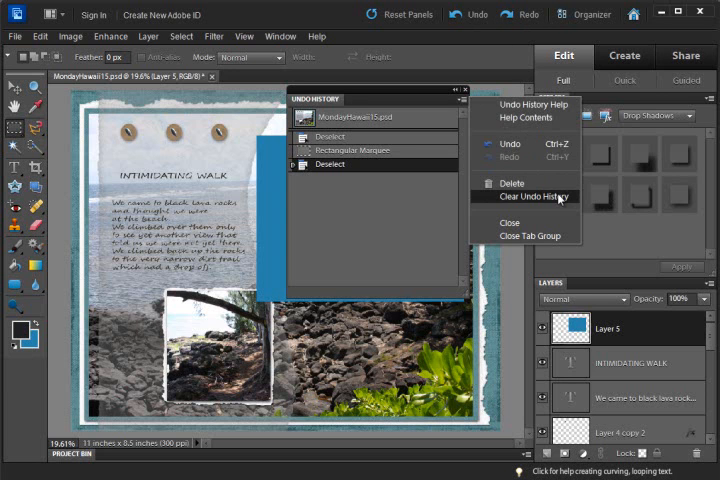
{"action": "mouse_move", "coordinate": [544, 126]}
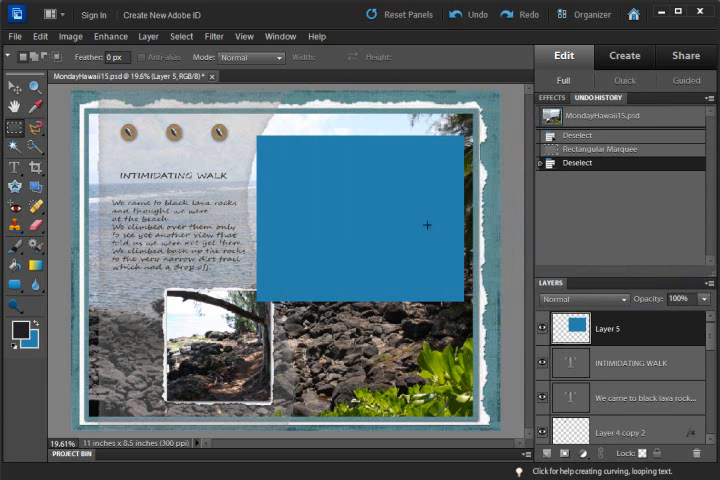
- Show the Adjustments panel via the Window menu and dock it as a tab beside Undo History
{"action": "left_click", "coordinate": [548, 96]}
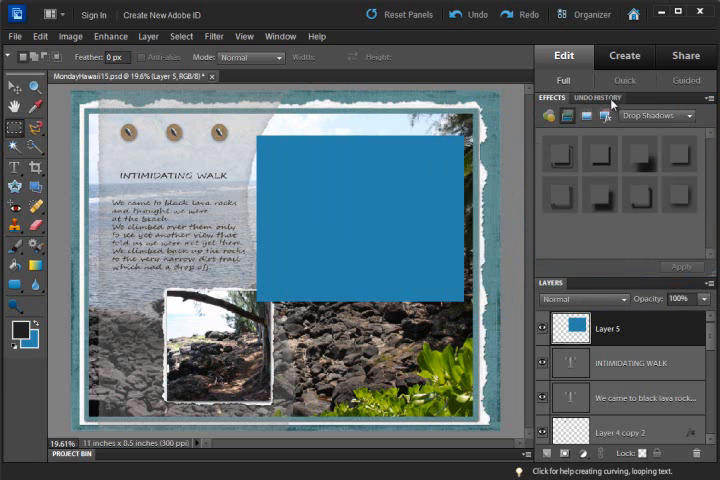
{"action": "left_click", "coordinate": [280, 36]}
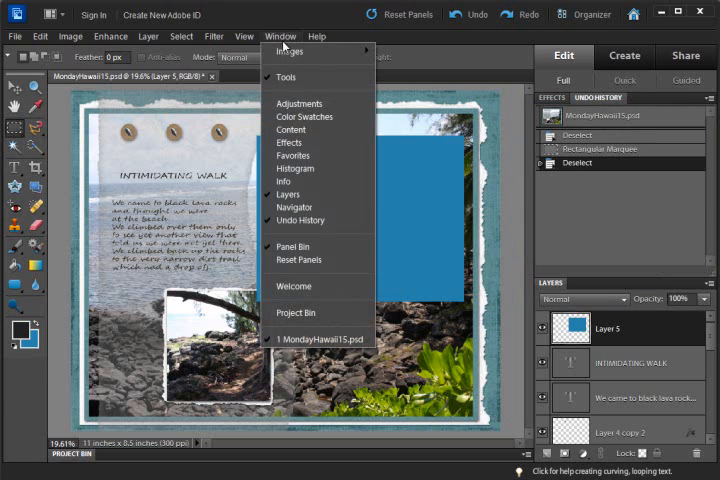
{"action": "left_click", "coordinate": [300, 104]}
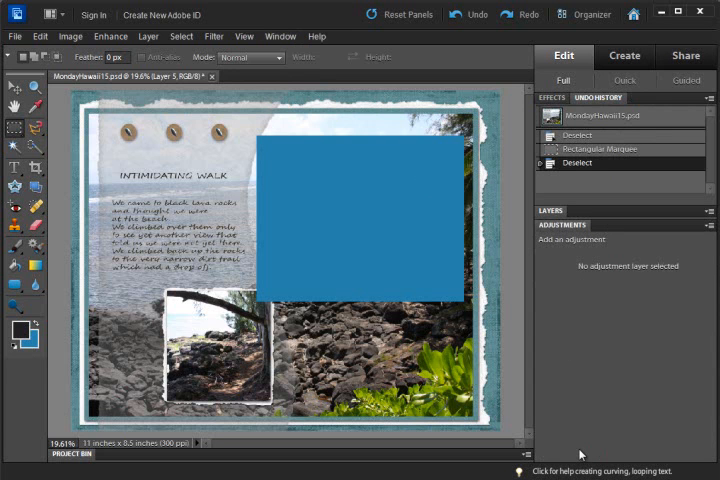
{"action": "mouse_move", "coordinate": [544, 258]}
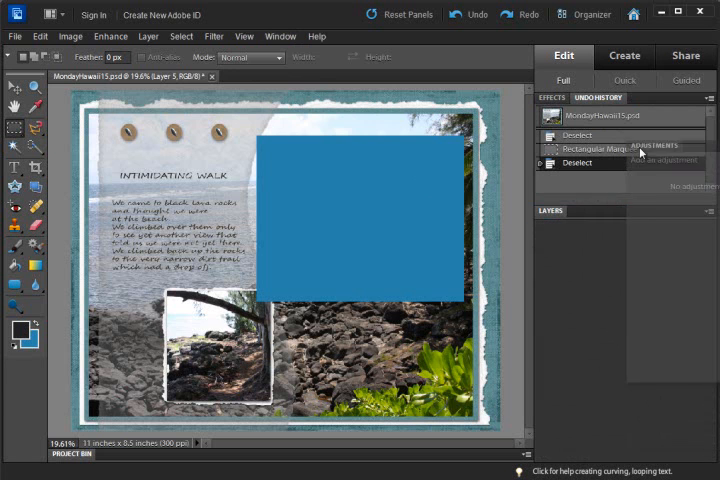
{"action": "left_click", "coordinate": [656, 96]}
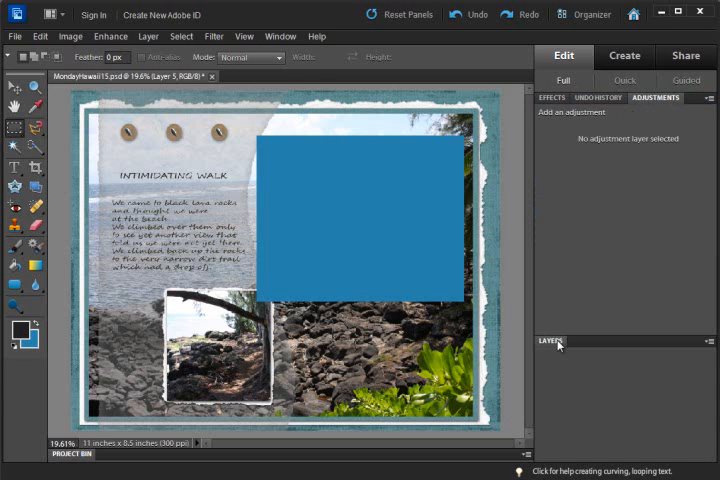
- Expand the Layers panel and cycle through Effects and Adjustments, ending on Undo History
{"action": "left_click", "coordinate": [544, 340]}
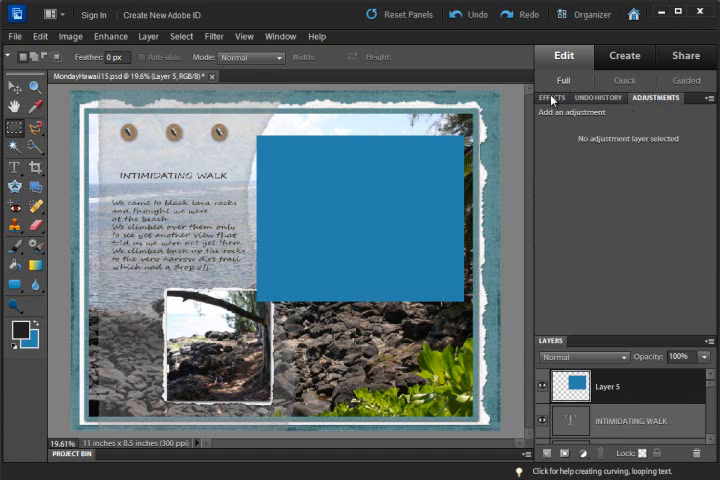
{"action": "left_click", "coordinate": [552, 96]}
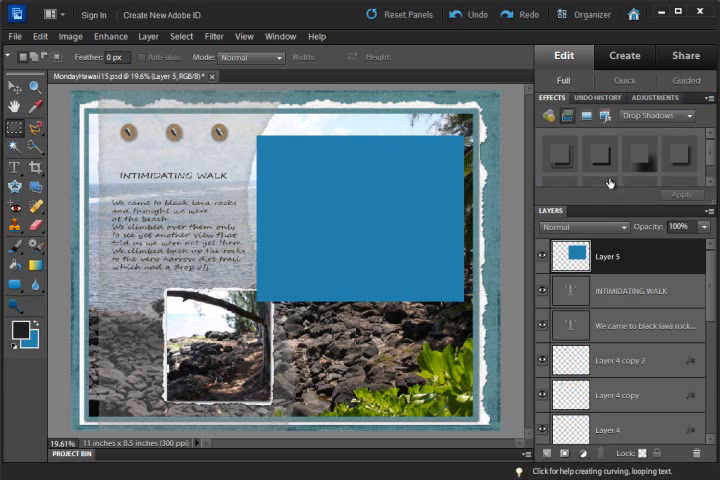
{"action": "left_click", "coordinate": [656, 96]}
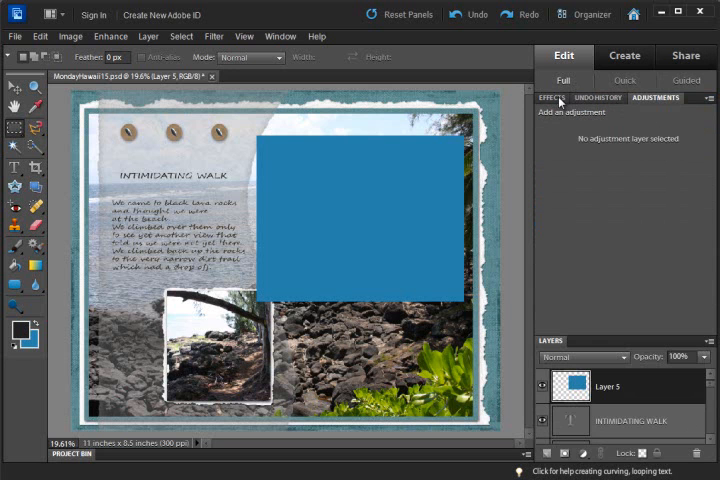
{"action": "left_click", "coordinate": [552, 96]}
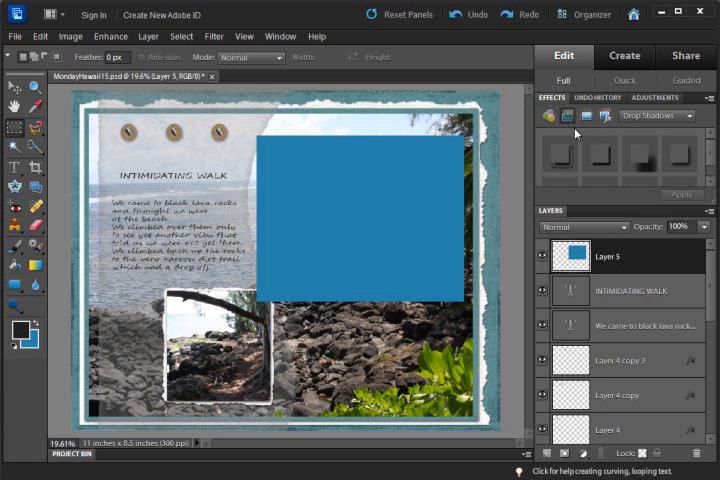
{"action": "left_click", "coordinate": [596, 96]}
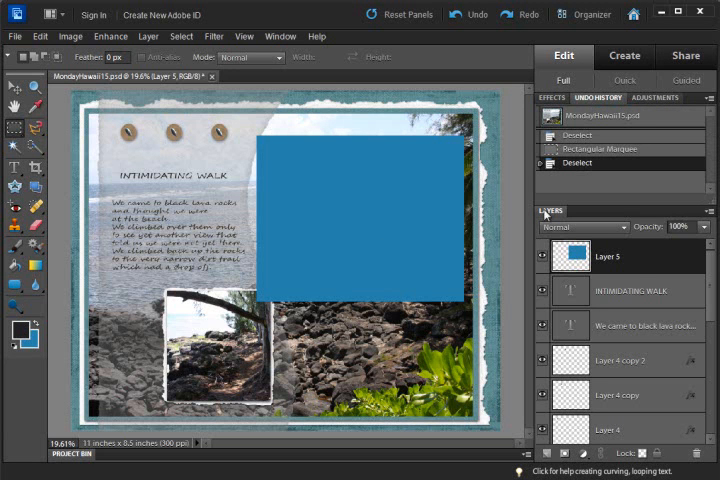